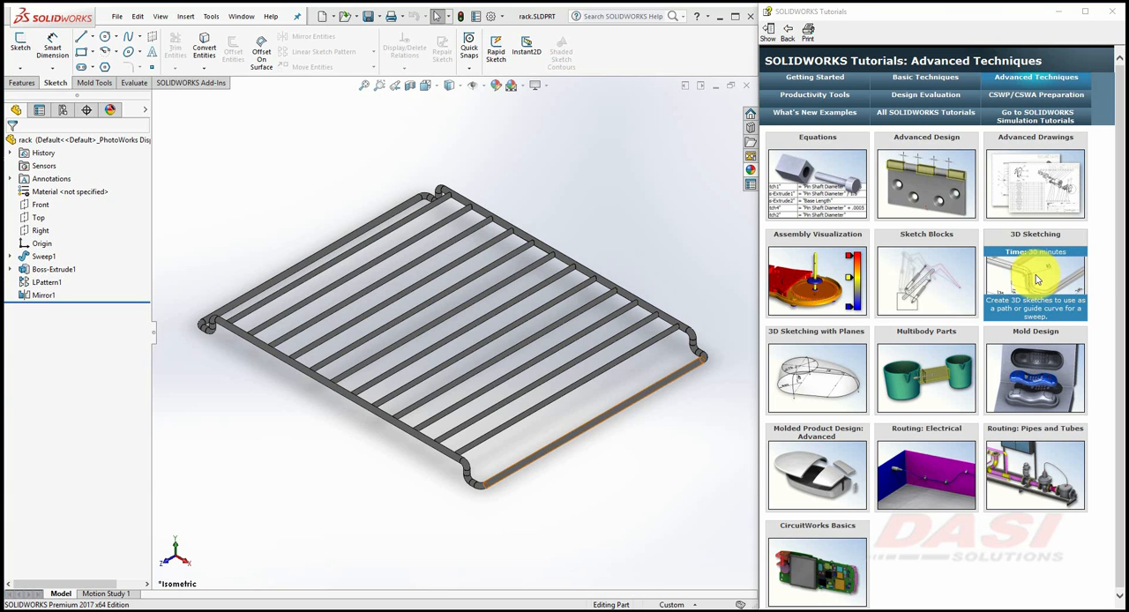
Step: Expand Sweep1 in the finished rack, highlight its 3DSketch1 path, then move on to the frame lesson
left_click(1037, 281)
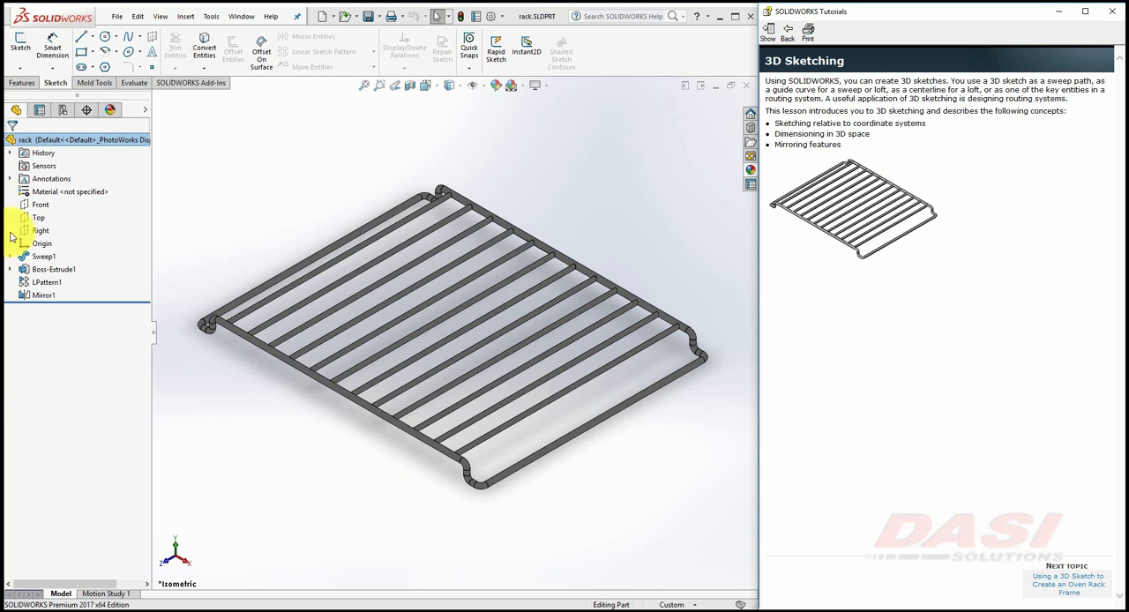
left_click(11, 256)
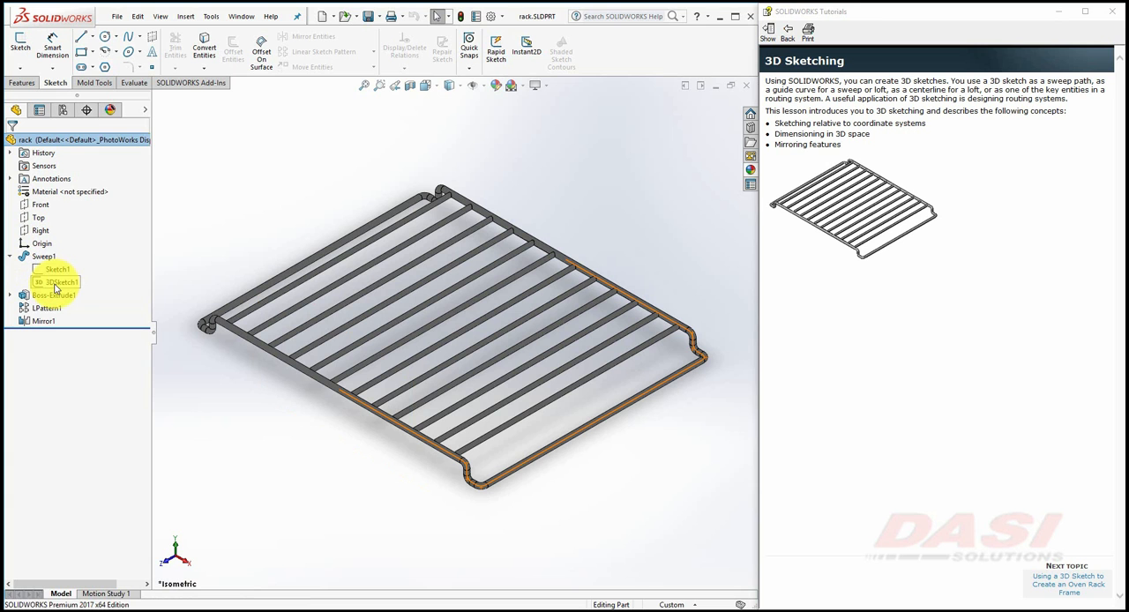
left_click(56, 282)
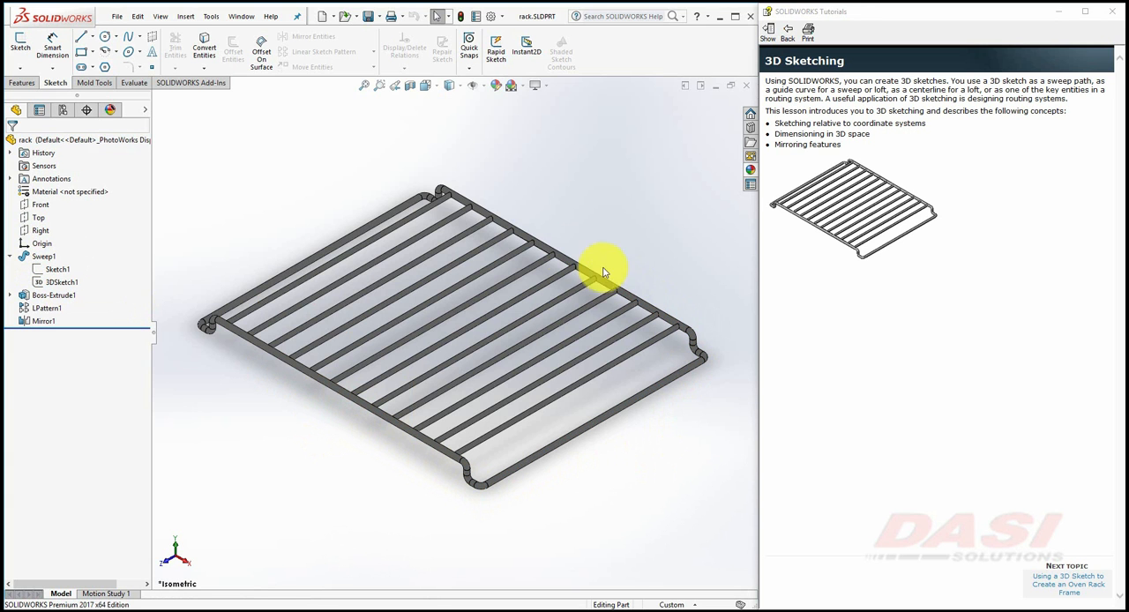
left_click(1067, 584)
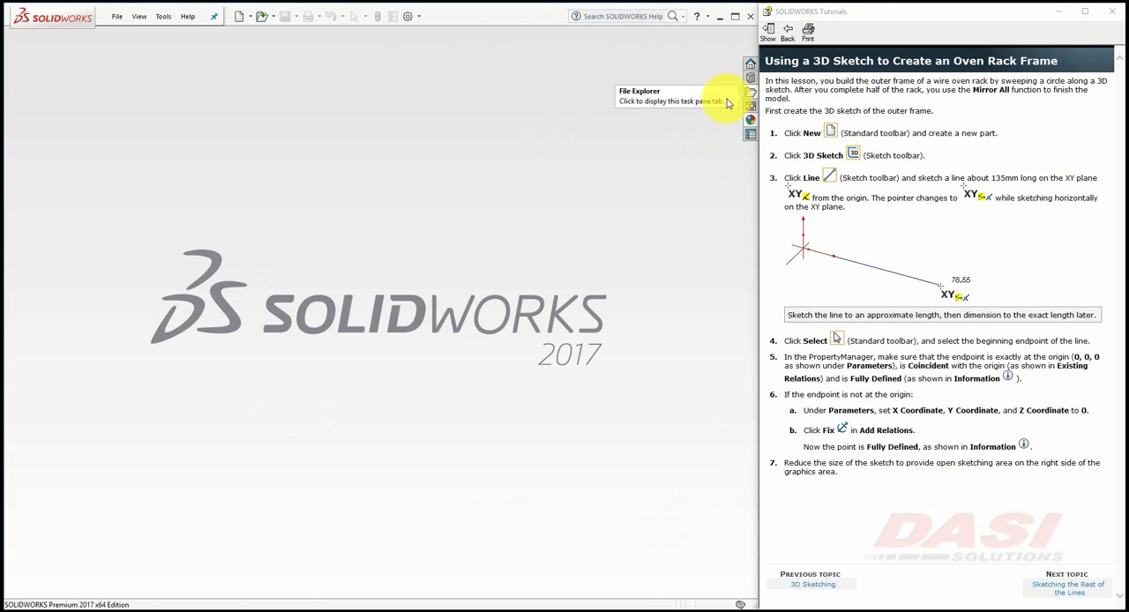
Step: Create a new part, begin a 3D sketch and choose the Line tool for the first line
left_click(240, 16)
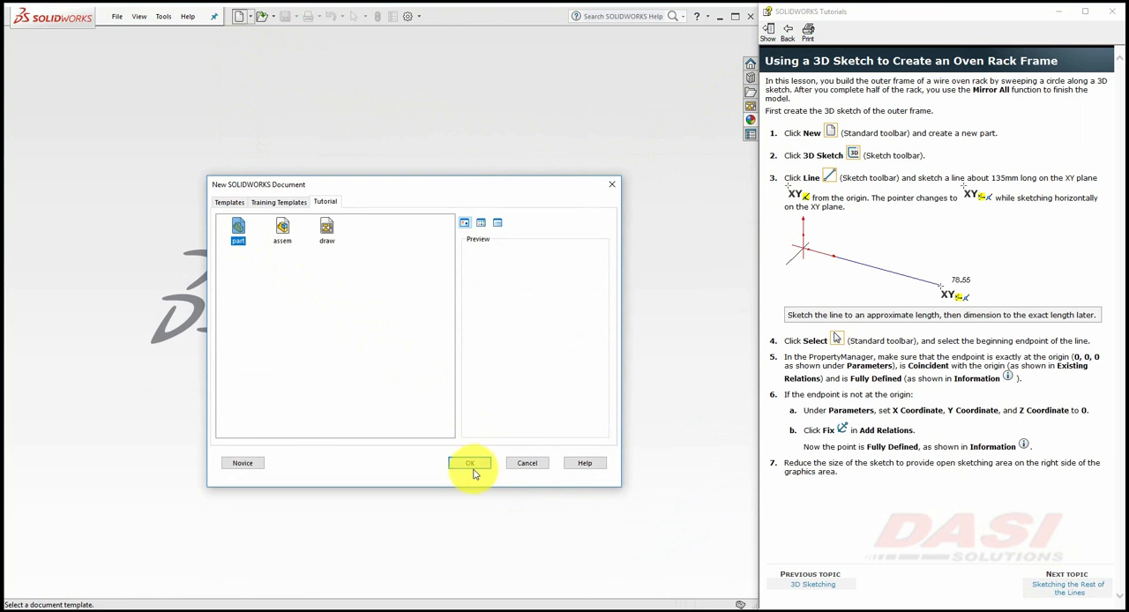
left_click(469, 462)
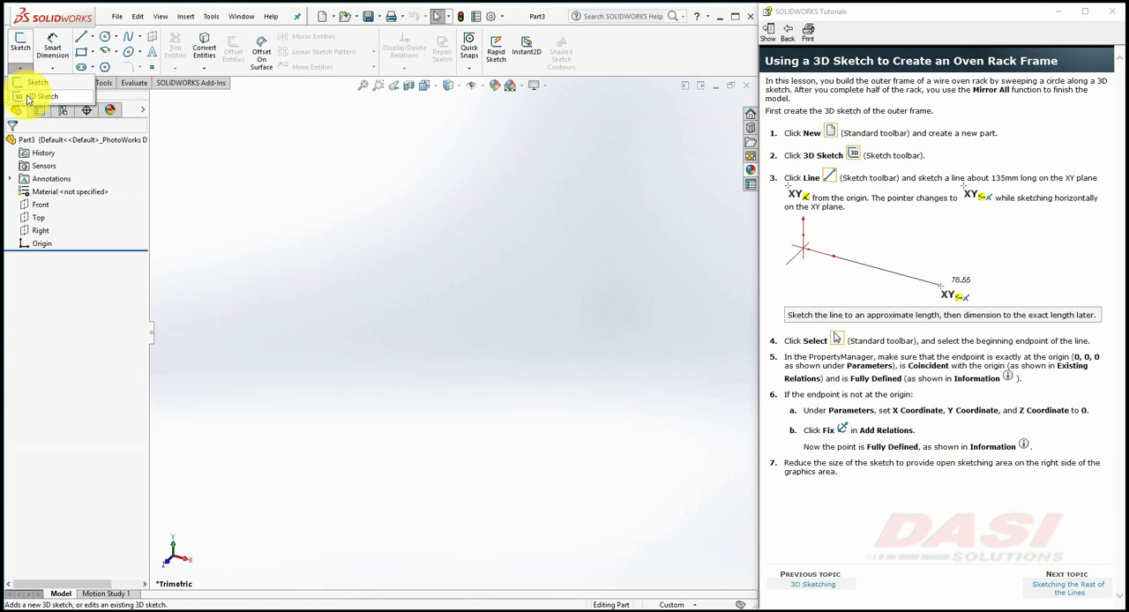
left_click(49, 93)
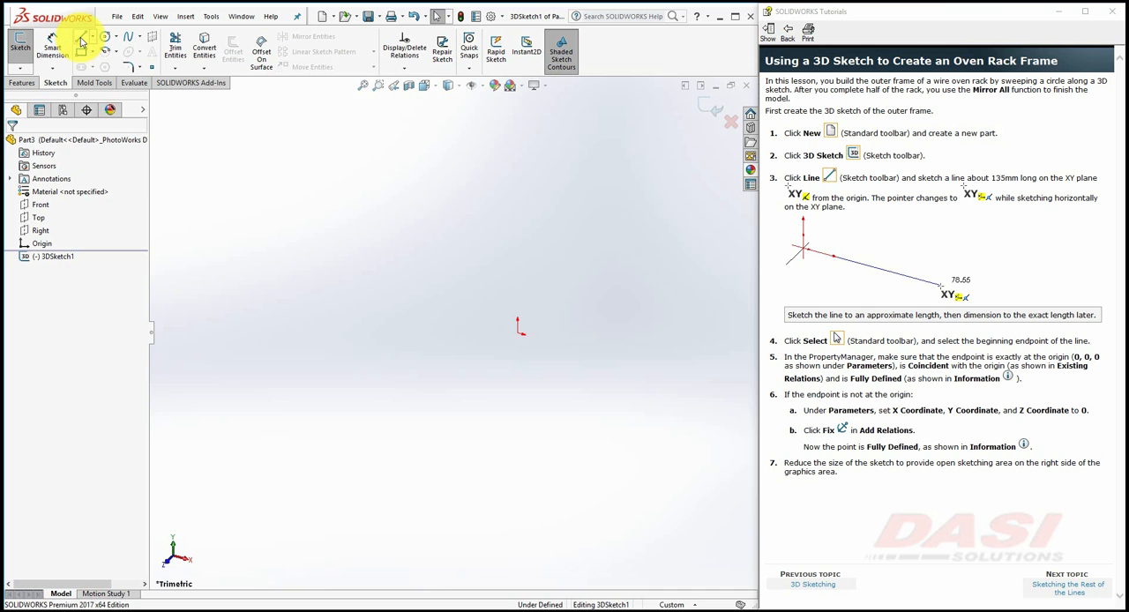
left_click(81, 40)
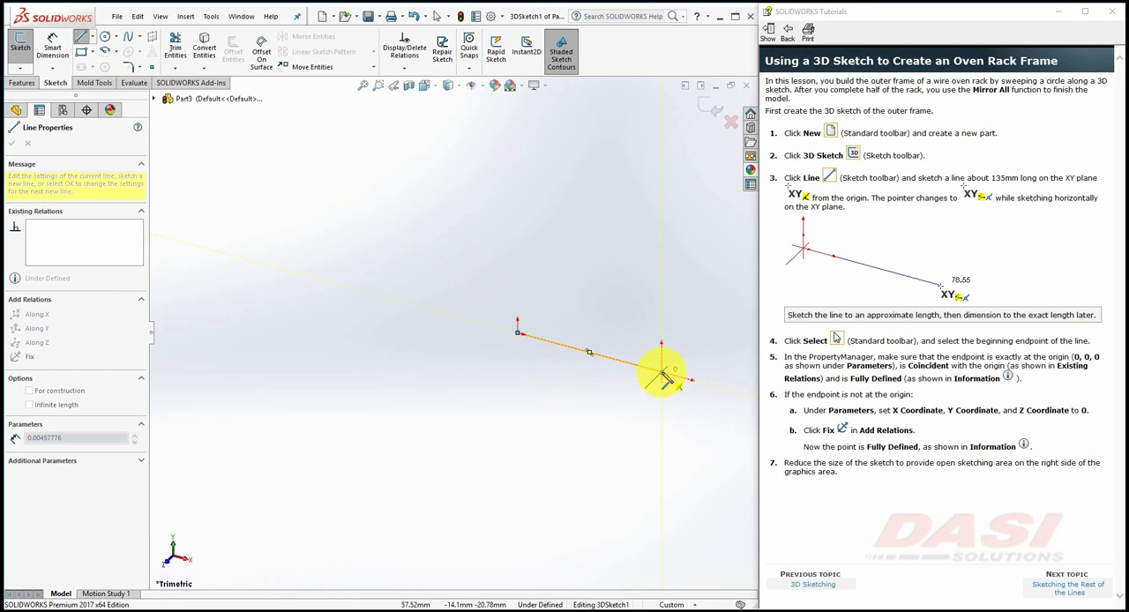
Step: Snap the first line's start point onto the origin, making it coincident at 0,0,0
left_click_drag(662, 371, 485, 114)
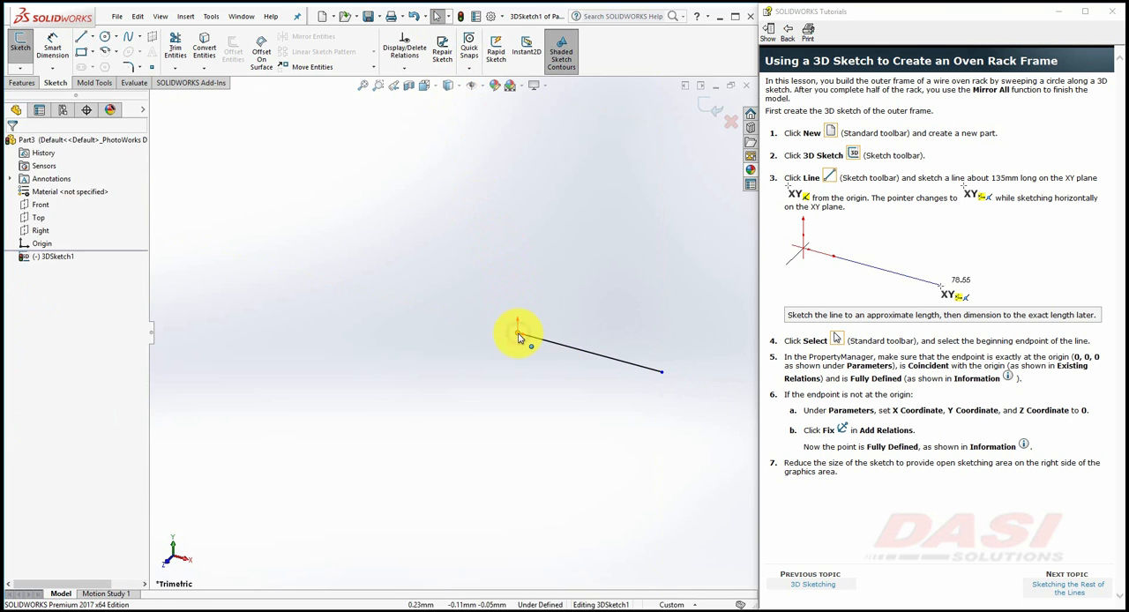
left_click(515, 335)
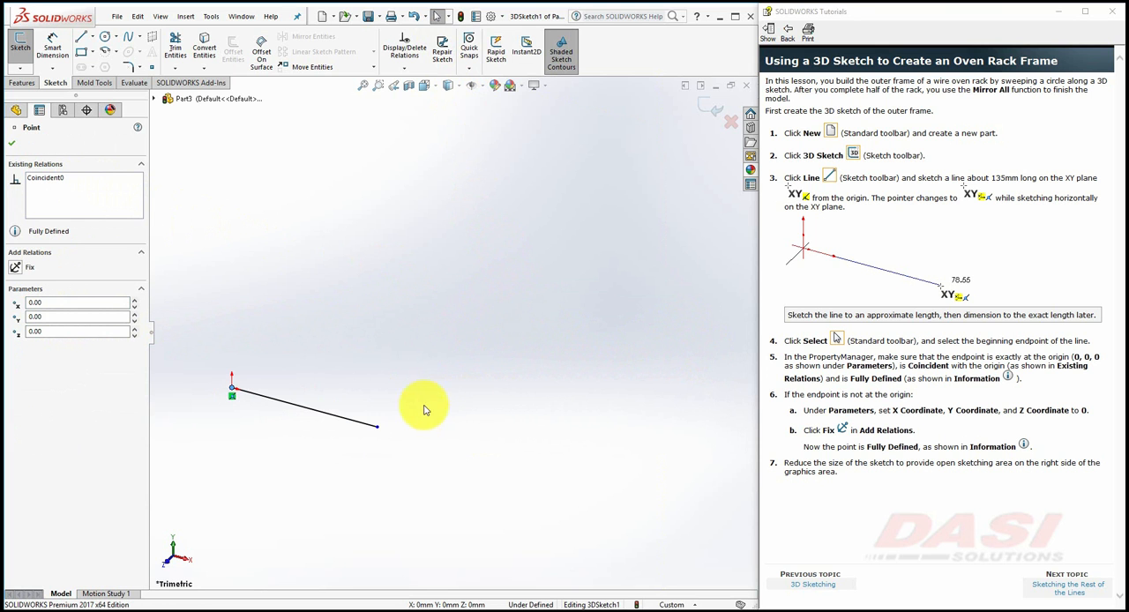
mouse_move(599, 387)
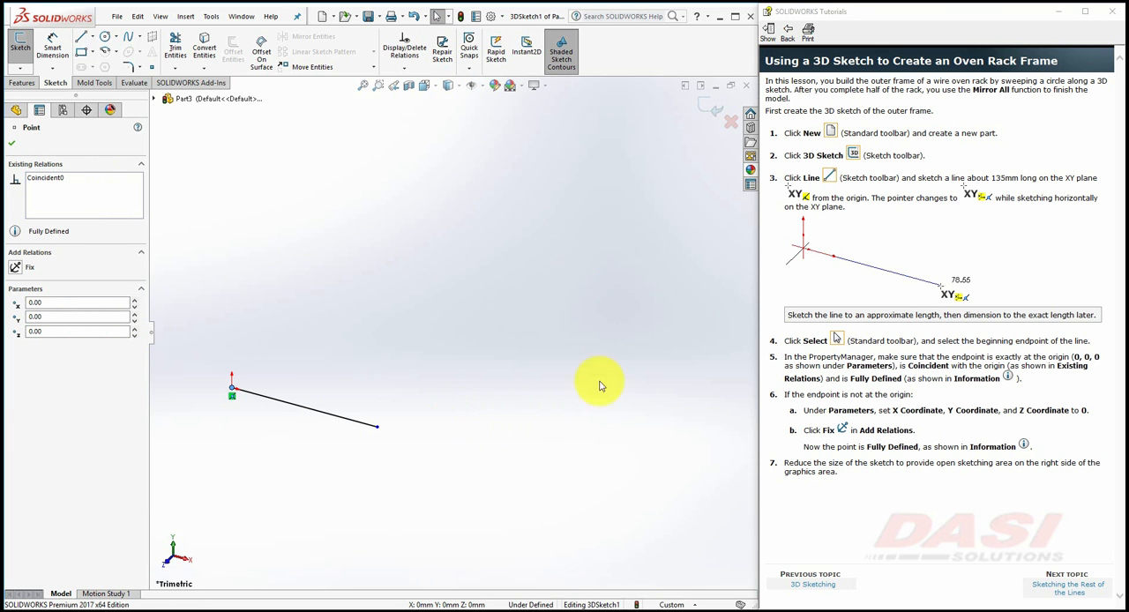
mouse_move(973, 511)
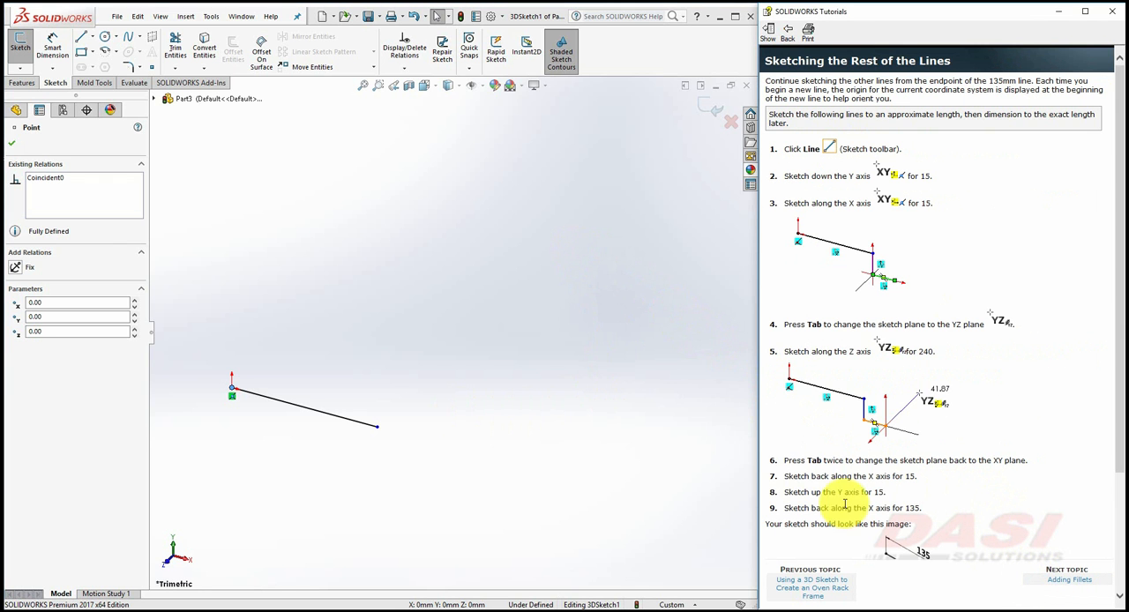
Step: Continue the 3D sketch with a short line down Y and a short line along X
left_click(81, 42)
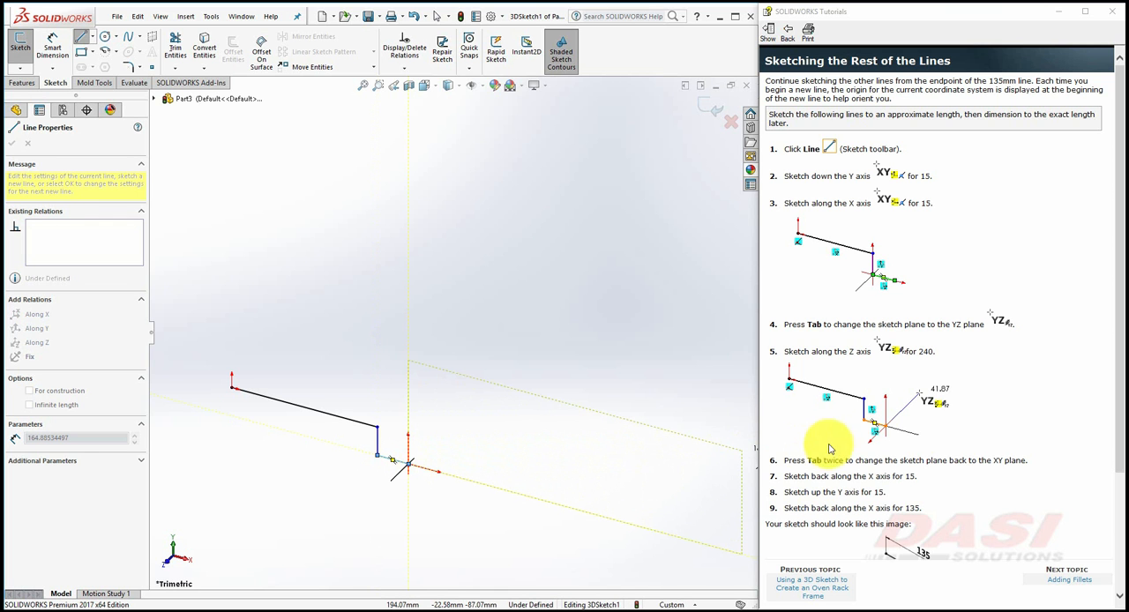
scroll("down", 3)
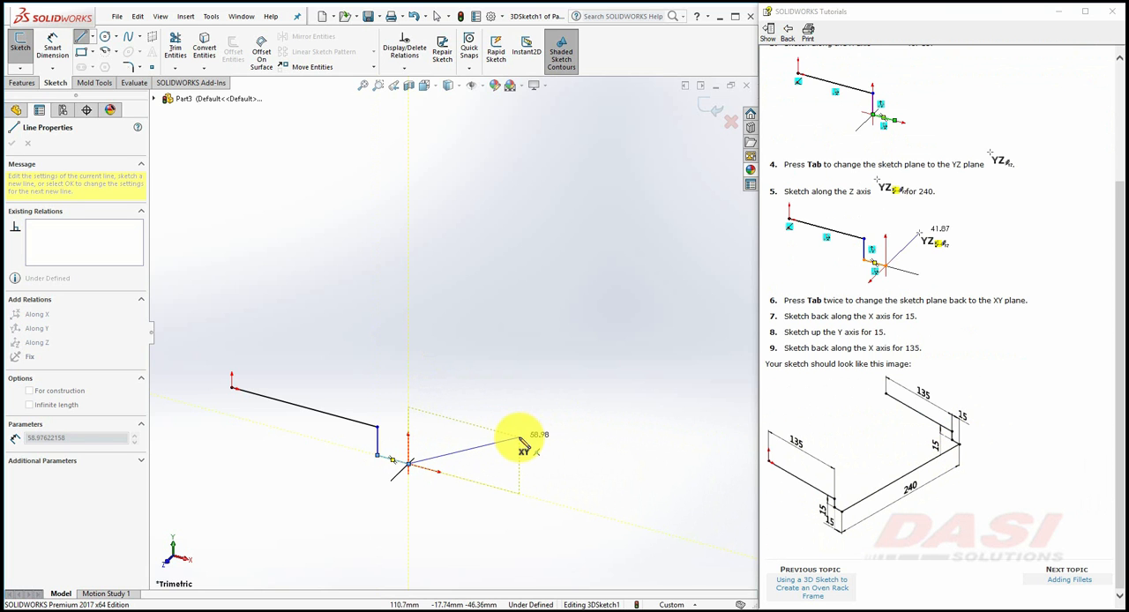
mouse_move(445, 455)
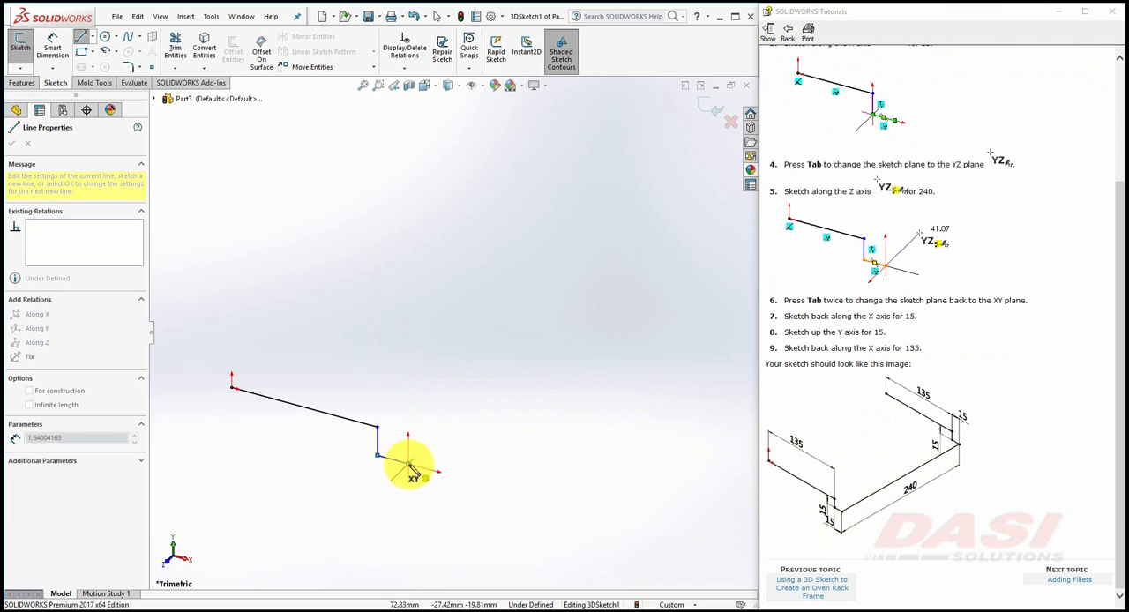
left_click_drag(379, 455, 543, 371)
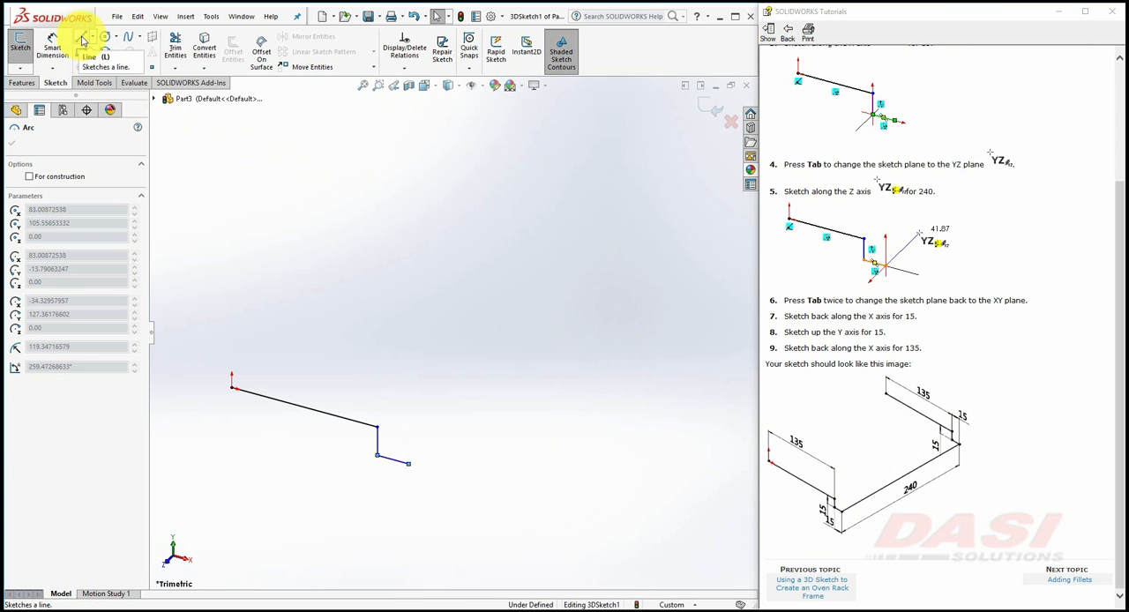
Step: Sketch the long leg of the frame out along the Z direction
left_click(83, 39)
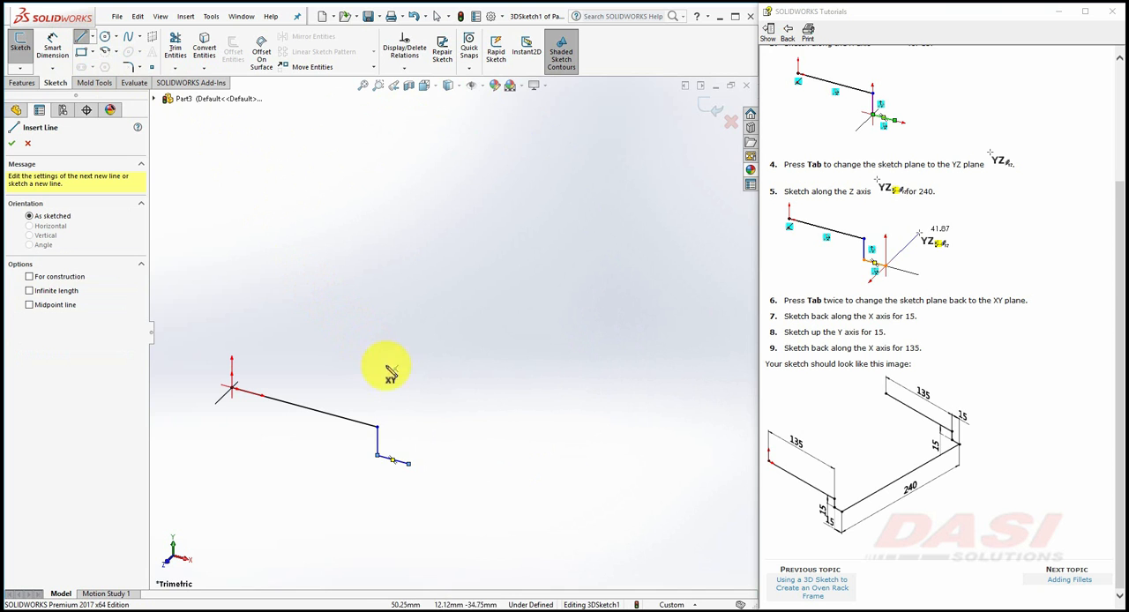
mouse_move(409, 476)
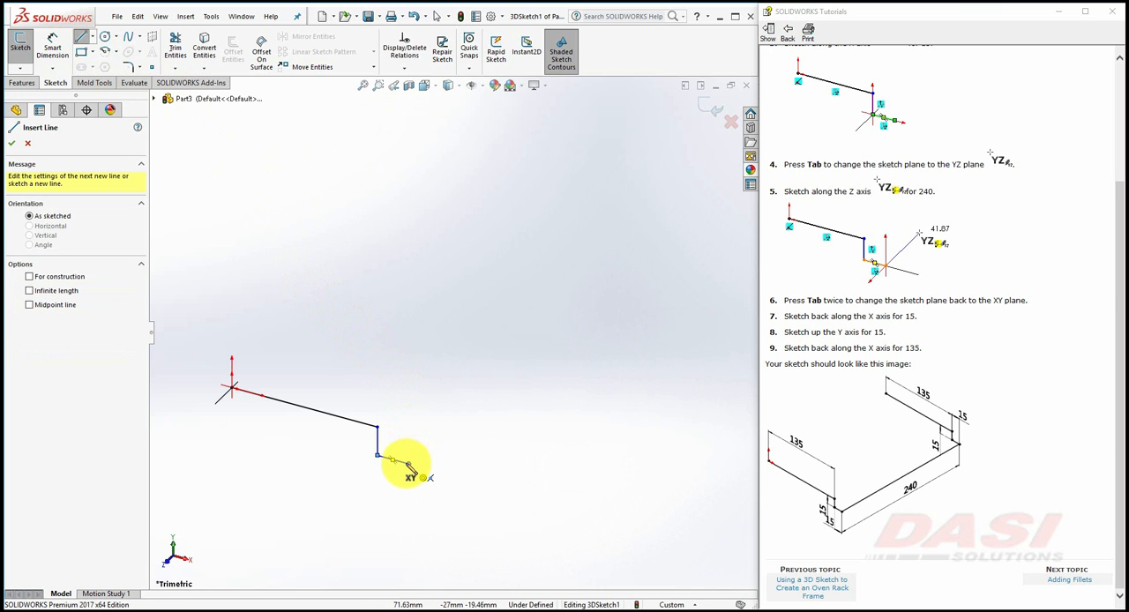
left_click_drag(379, 458, 532, 424)
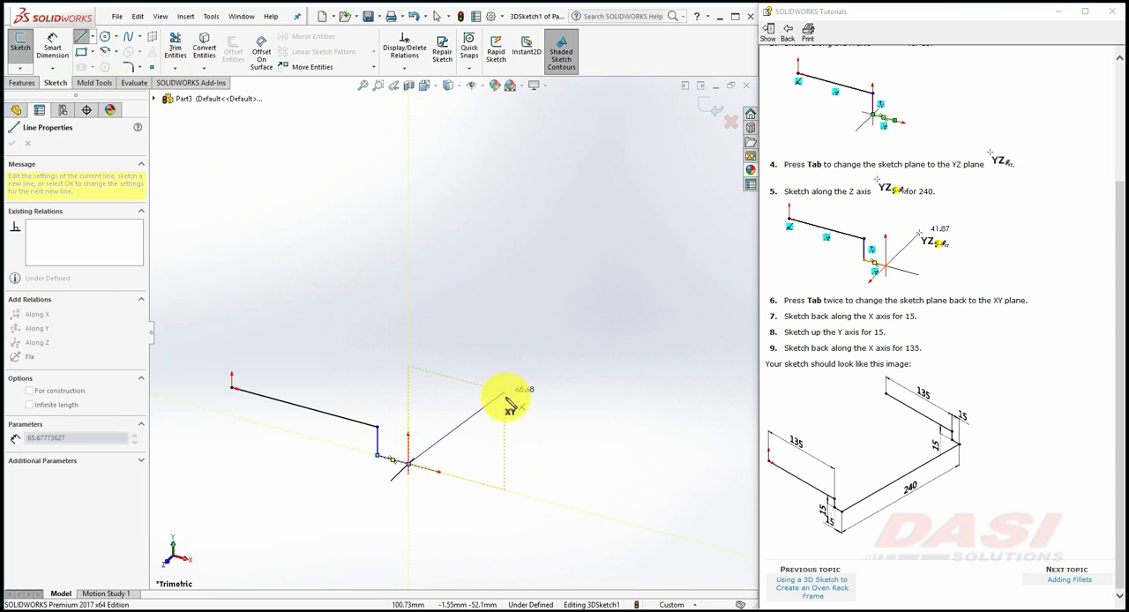
left_click_drag(508, 406, 526, 374)
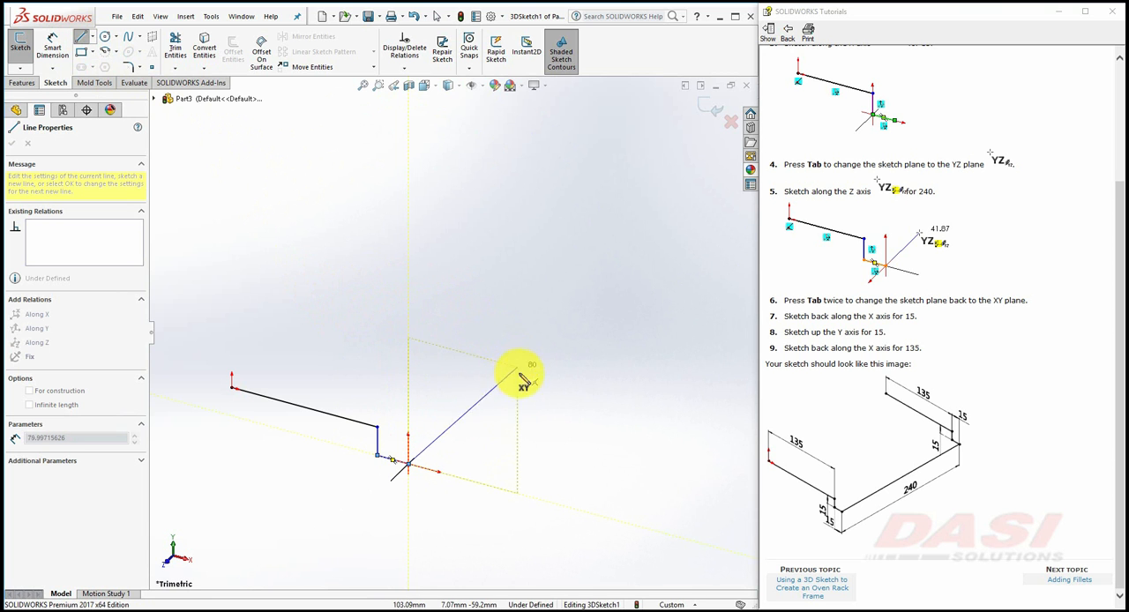
left_click_drag(526, 379, 529, 440)
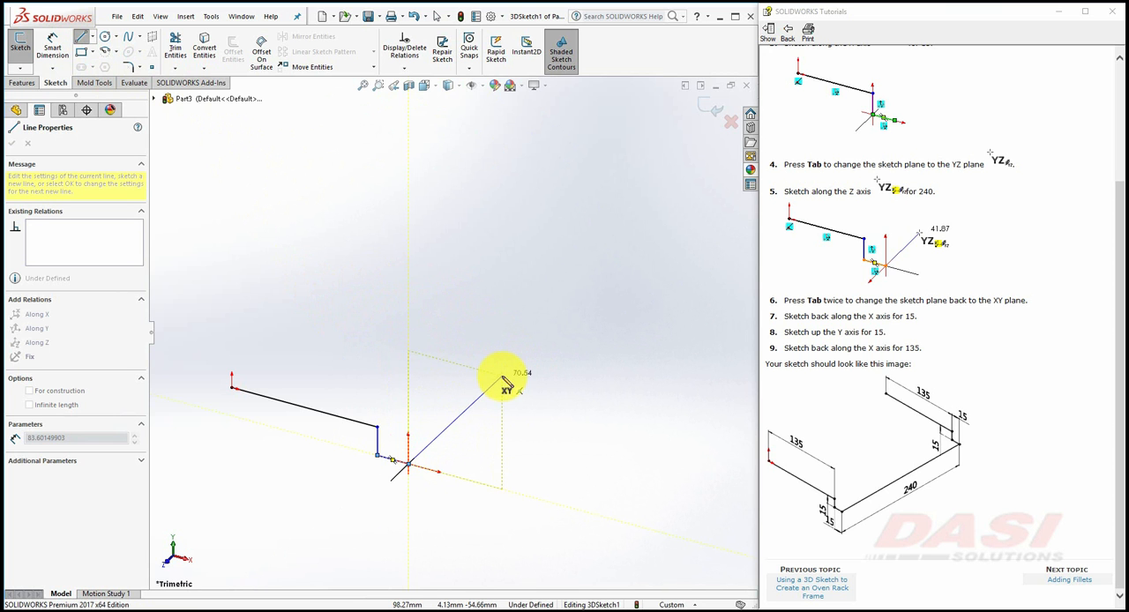
left_click_drag(508, 385, 367, 326)
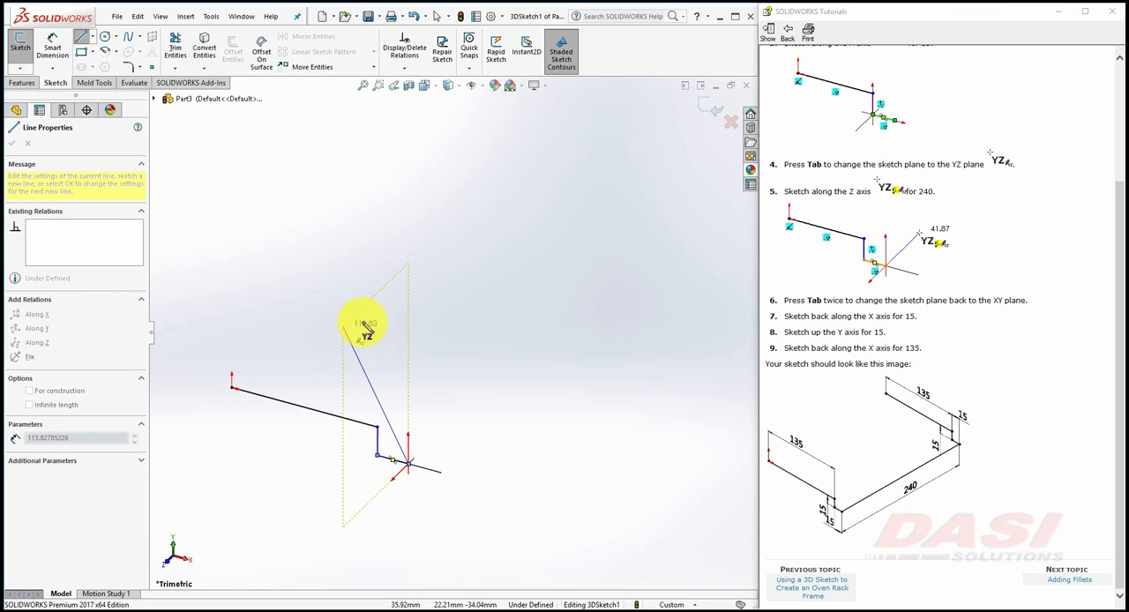
left_click_drag(364, 321, 469, 343)
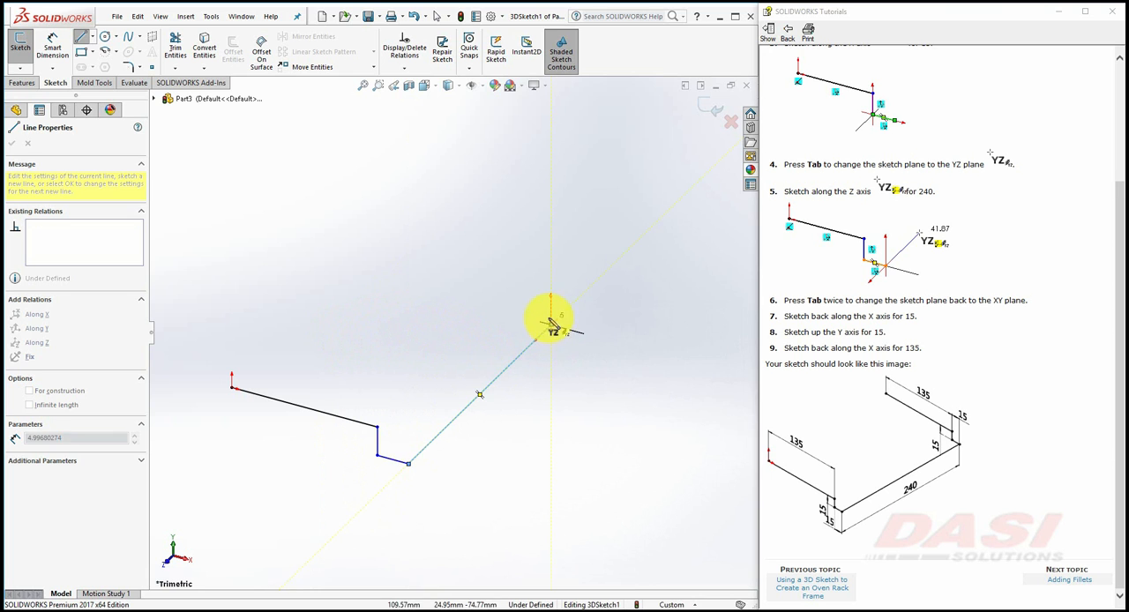
Step: Draw the return lines back across X and up Y to close the rough half-frame outline
left_click_drag(550, 321, 510, 286)
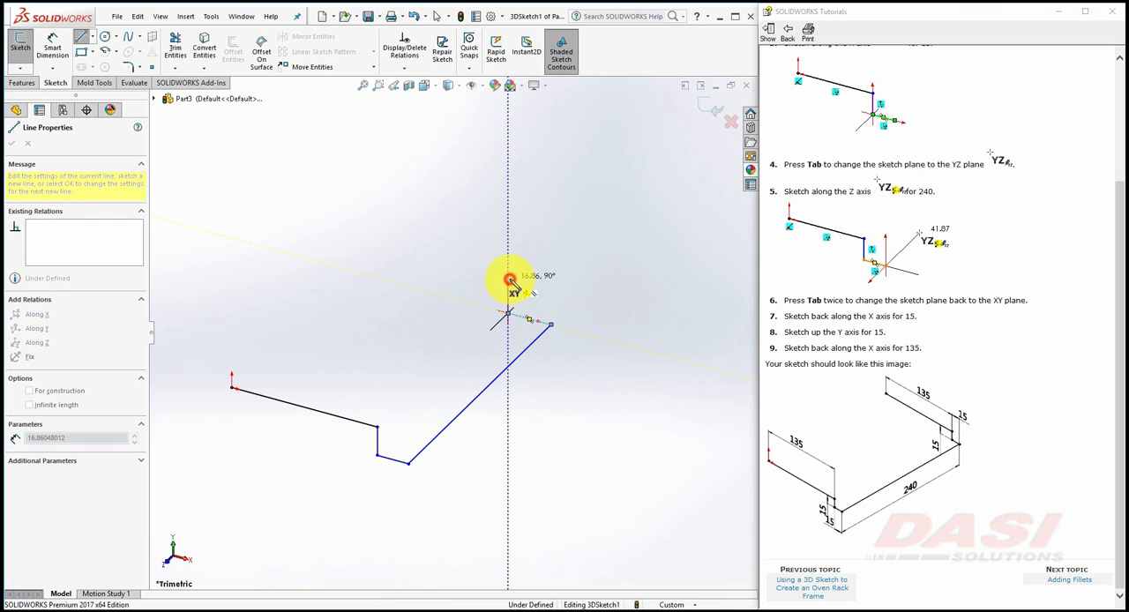
left_click_drag(508, 282, 356, 238)
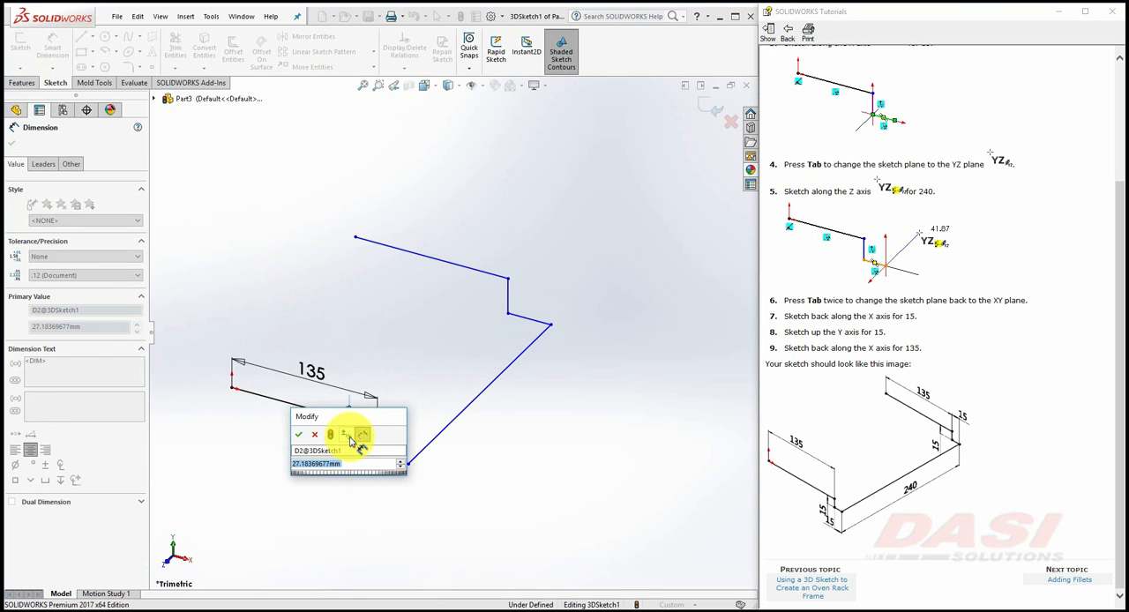
Step: Dimension the frame legs with Smart Dimension to 135, 15, 15 and 240
left_click(298, 434)
type("15")
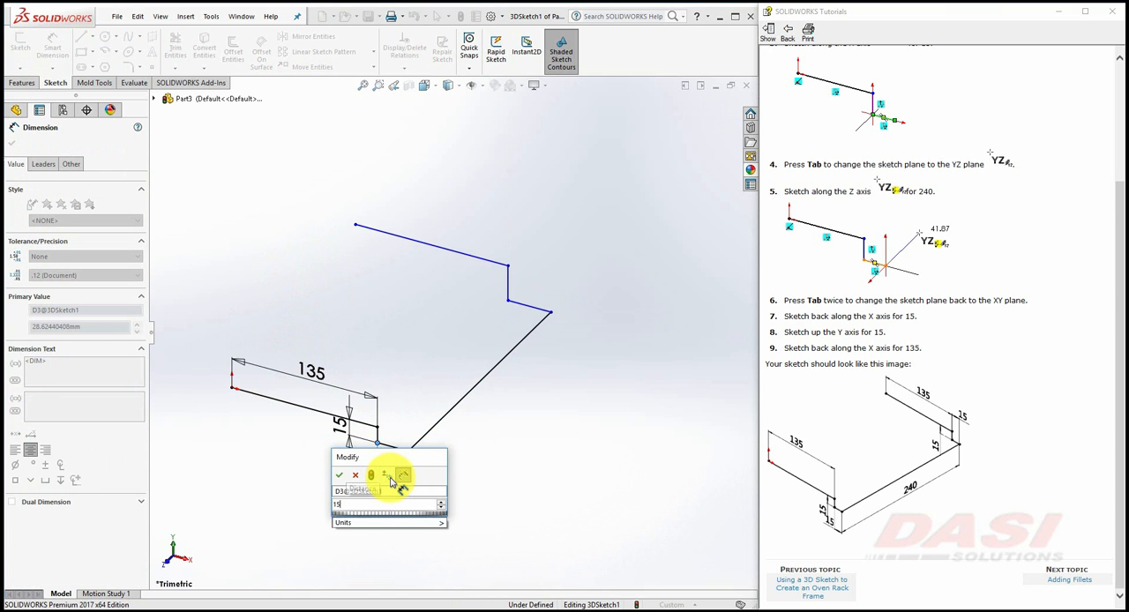
left_click(346, 476)
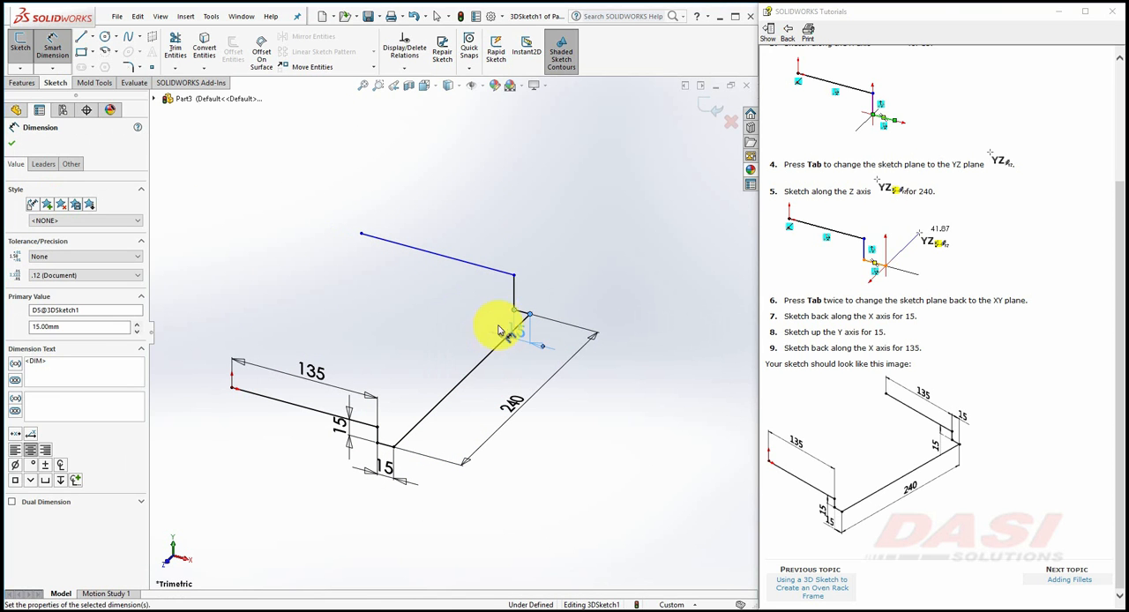
left_click(504, 321)
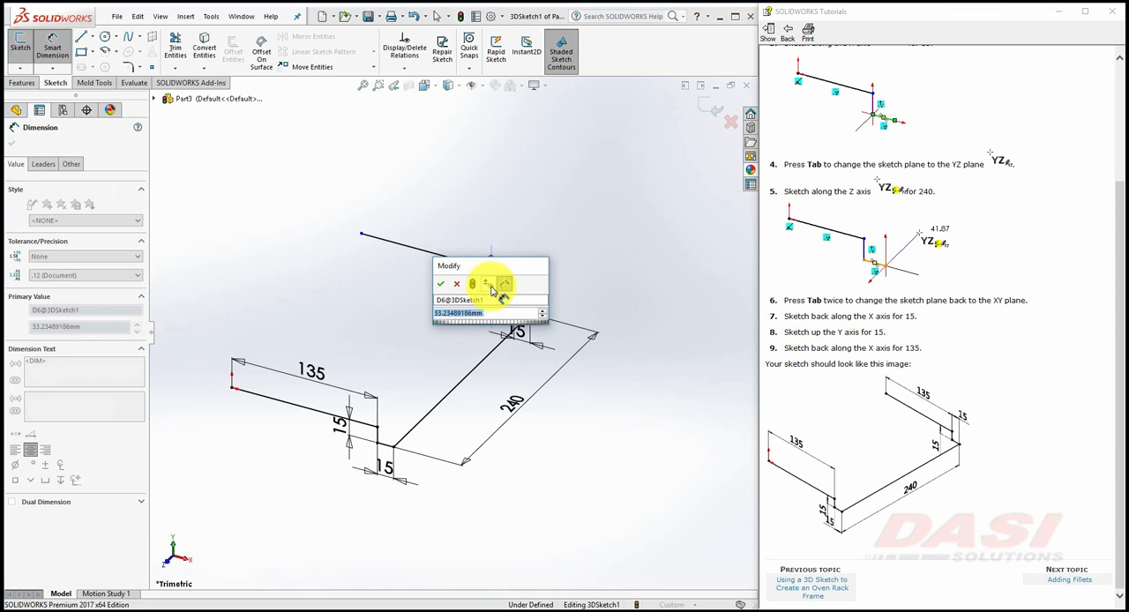
left_click(441, 283)
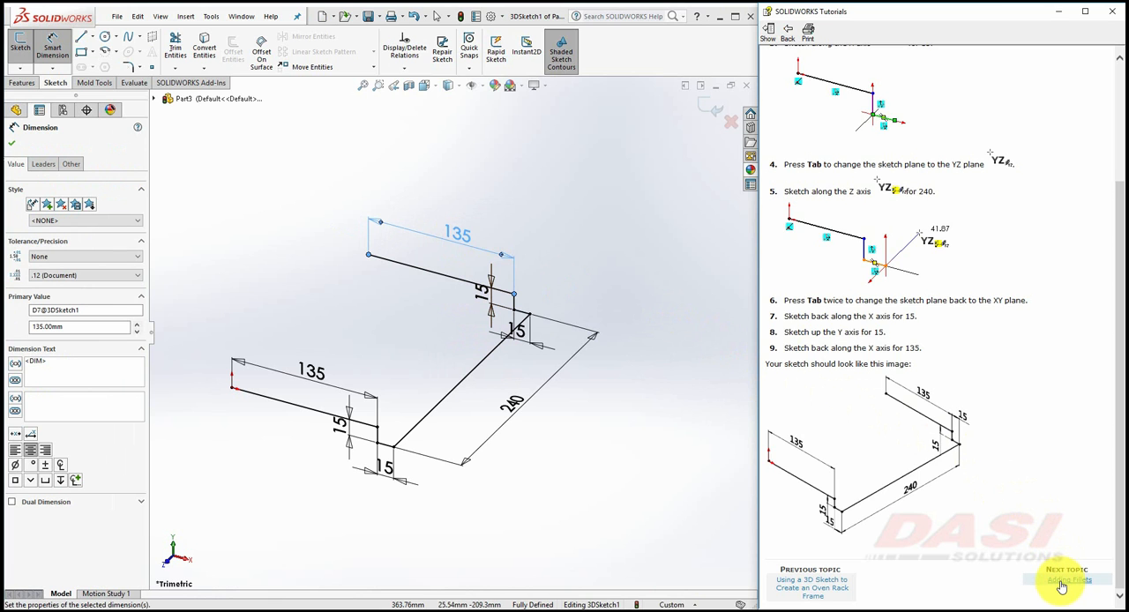
Step: Round each corner of the 3D sketch path with 5 mm sketch fillets
left_click(1058, 580)
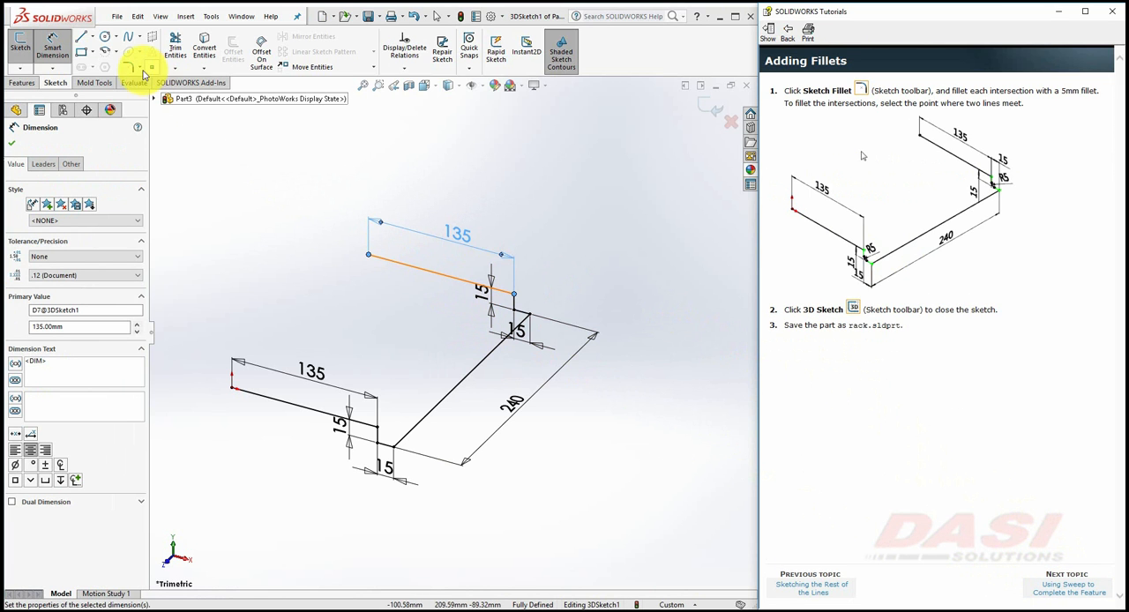
mouse_move(131, 67)
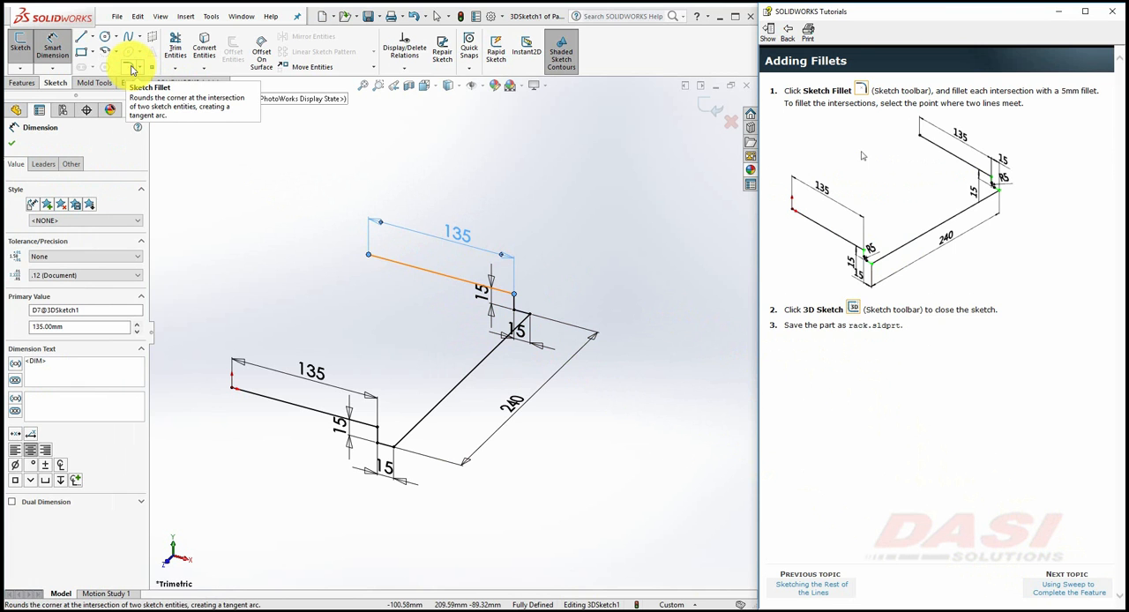
left_click(131, 67)
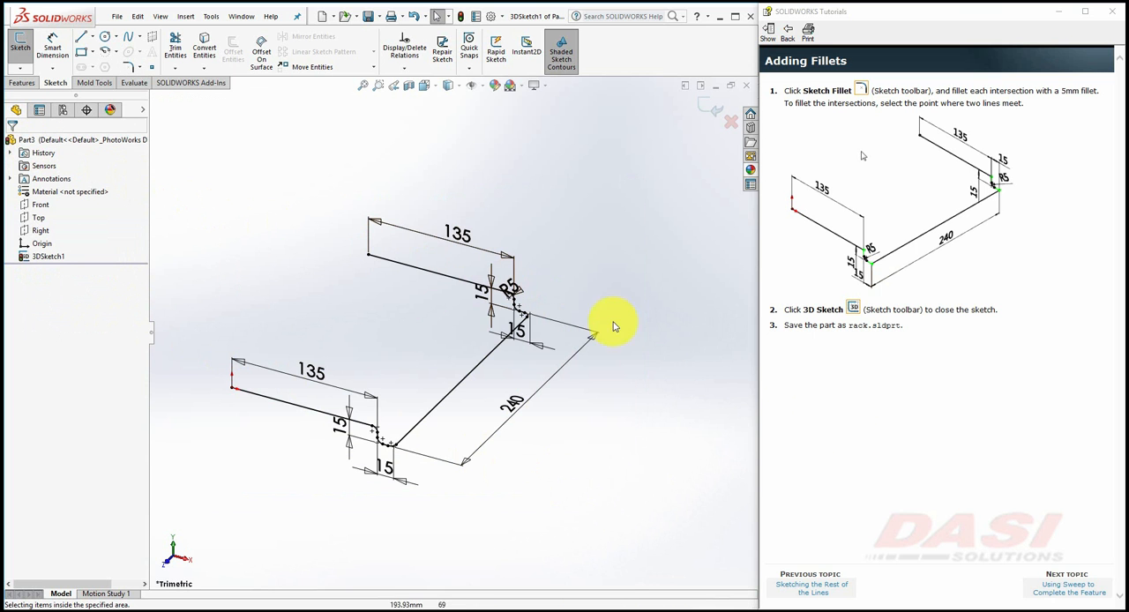
left_click(1068, 589)
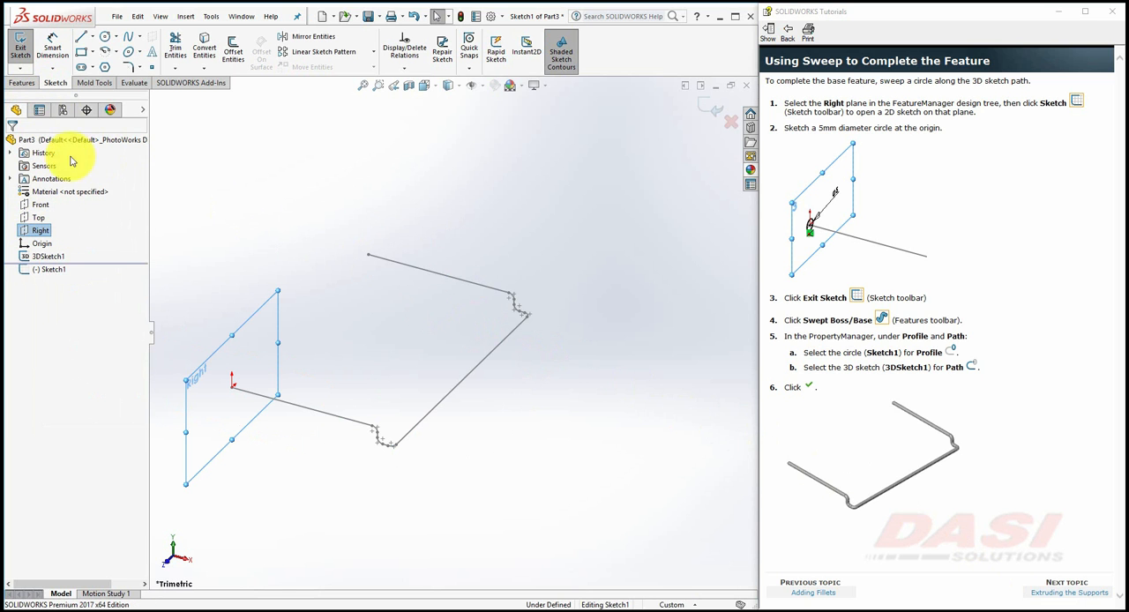
Step: Draw a profile circle at the path start and sweep it along 3DSketch1 into the solid rod frame
left_click(107, 36)
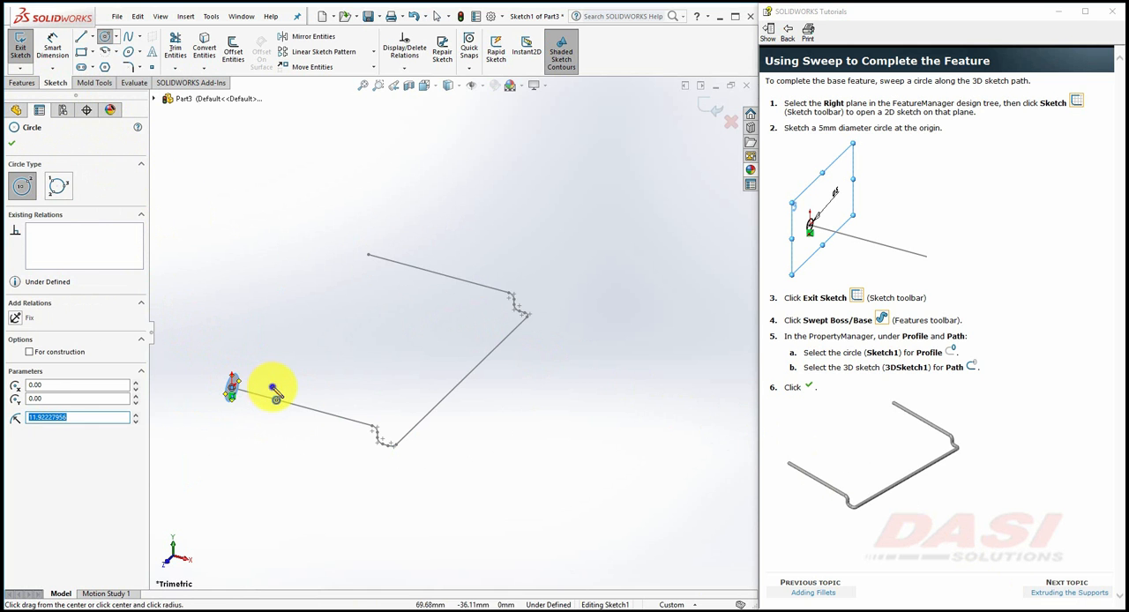
left_click_drag(273, 390, 264, 344)
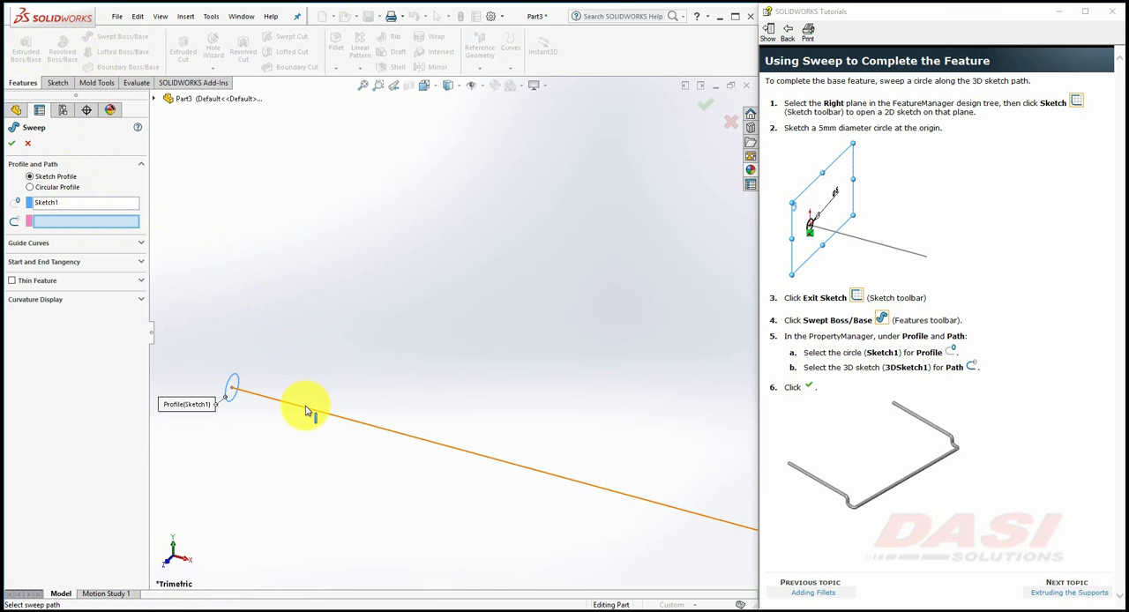
left_click(307, 410)
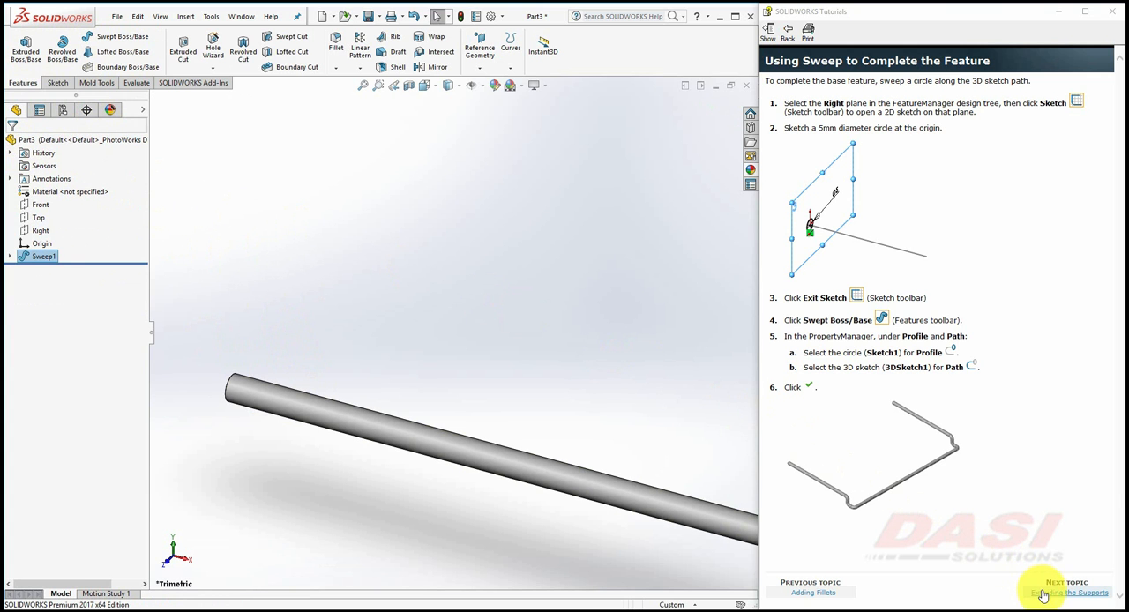
left_click(1076, 589)
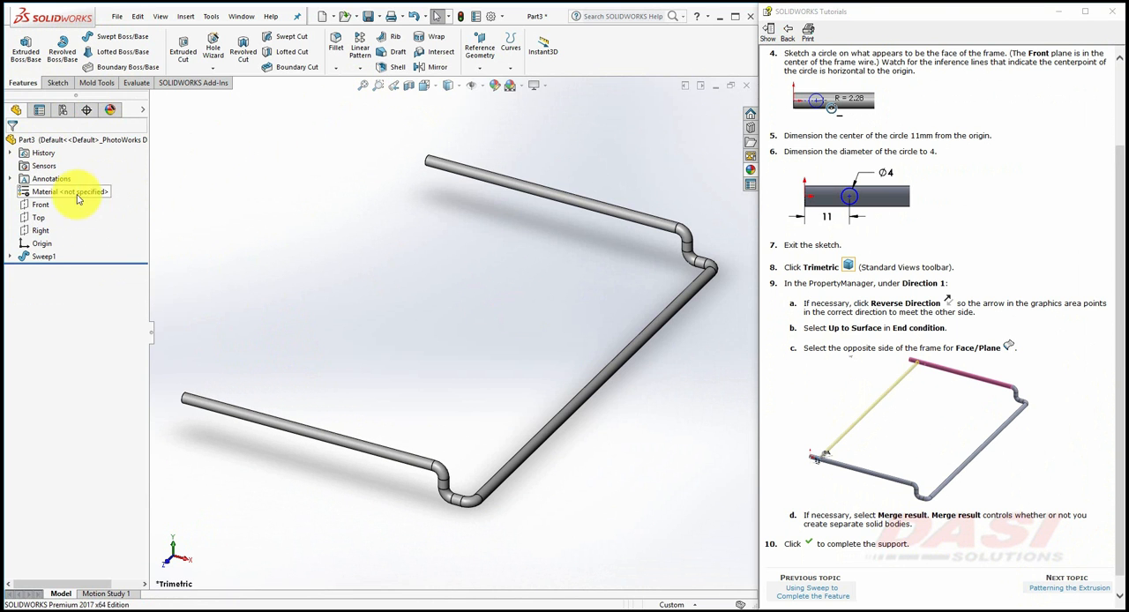
Step: Start a sketch on the Front plane and place the support circle on the rod end
left_click(40, 205)
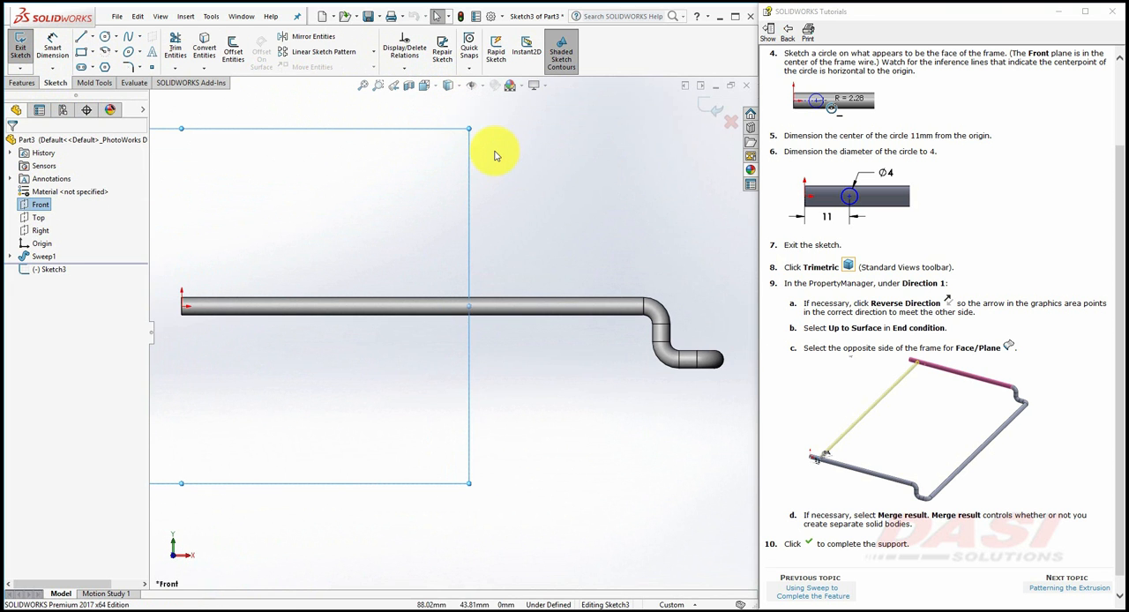
left_click(109, 41)
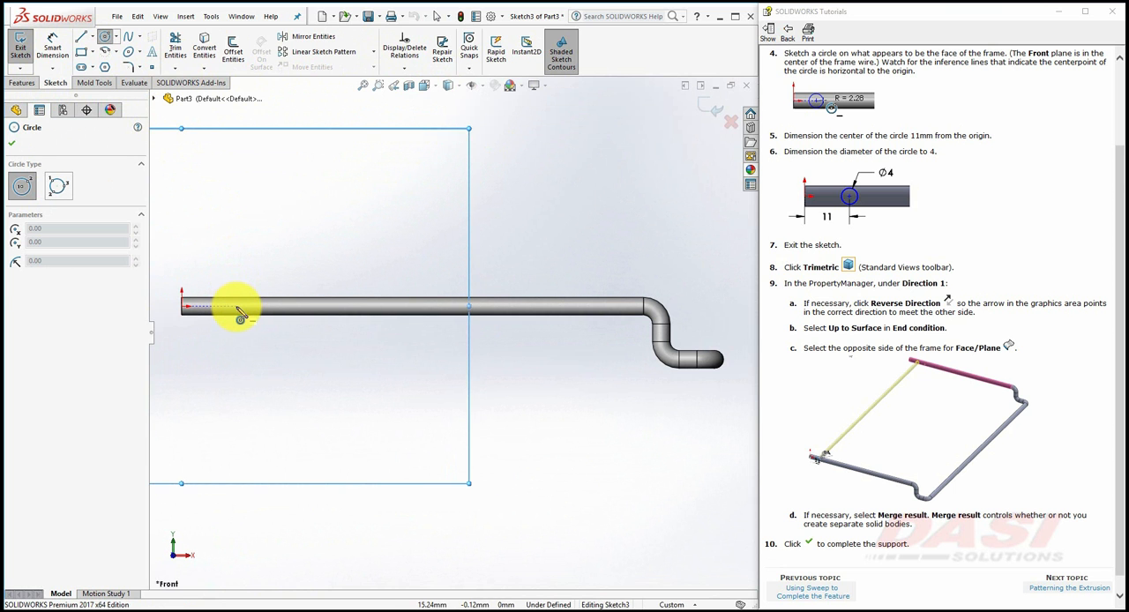
left_click(236, 306)
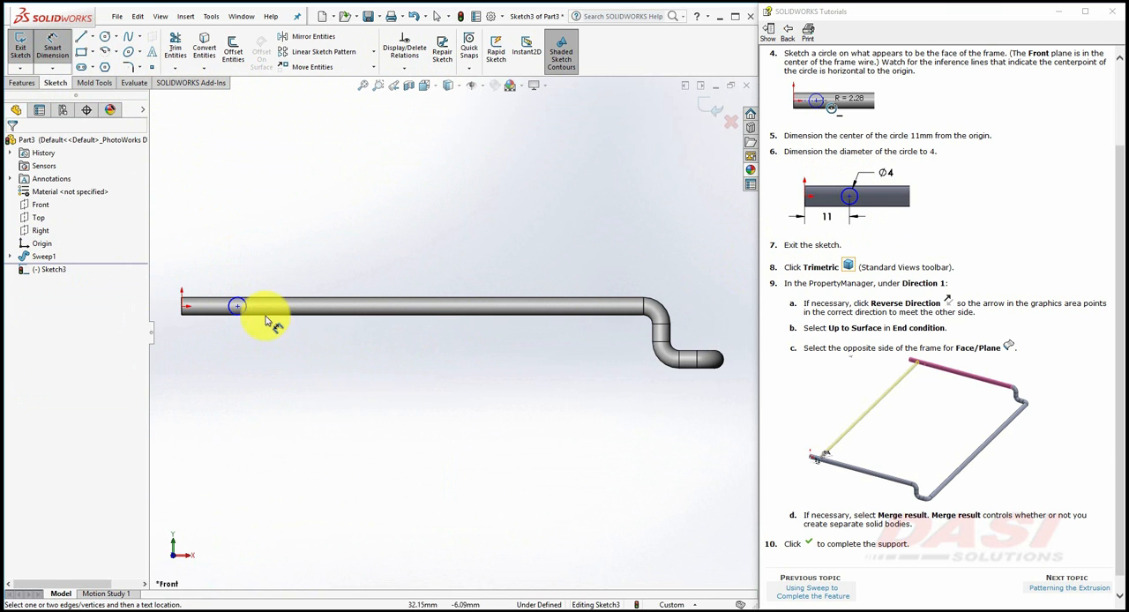
Step: Dimension the support circle to diameter 4 and 11 mm from the origin
left_click(237, 307)
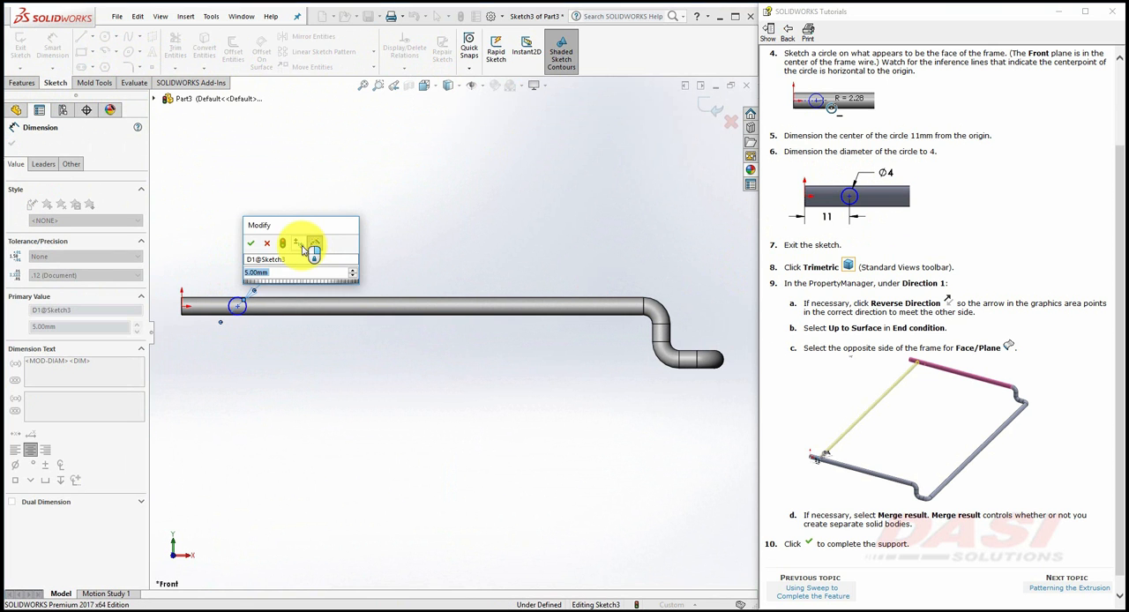
left_click(250, 243)
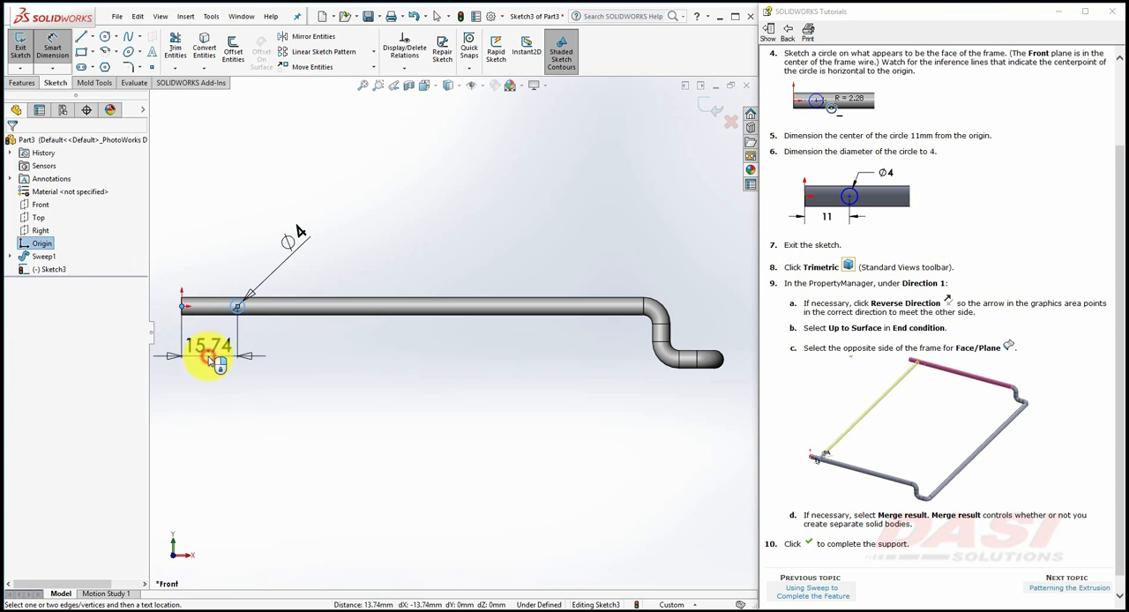
left_click(211, 349)
type("11")
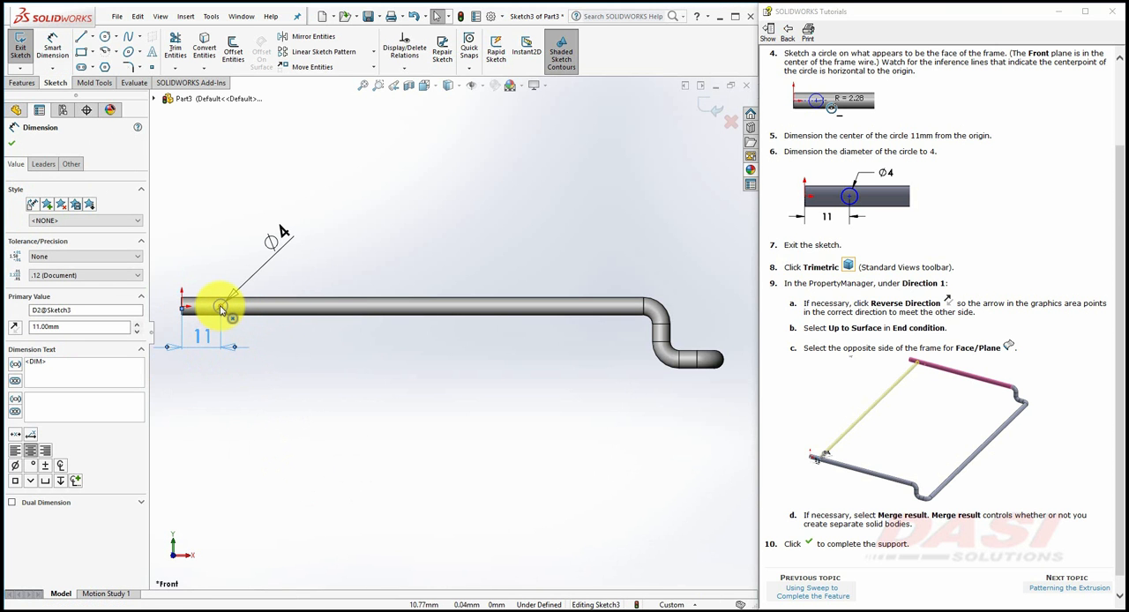
left_click(221, 306)
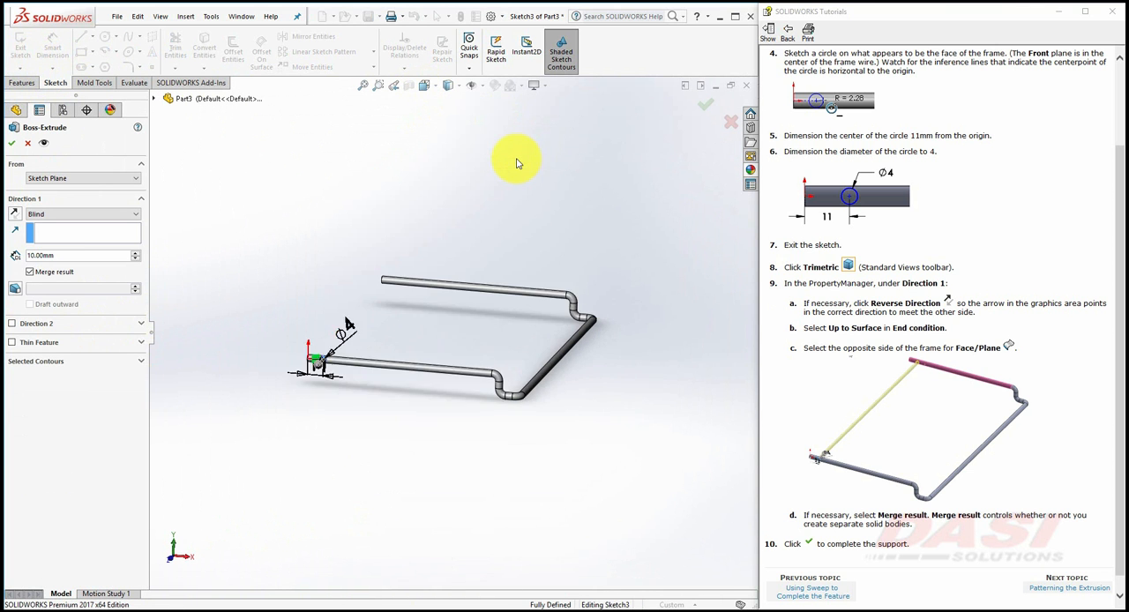
Step: Extrude the support Up To Surface, ending on the opposite frame rod's face
left_click(111, 216)
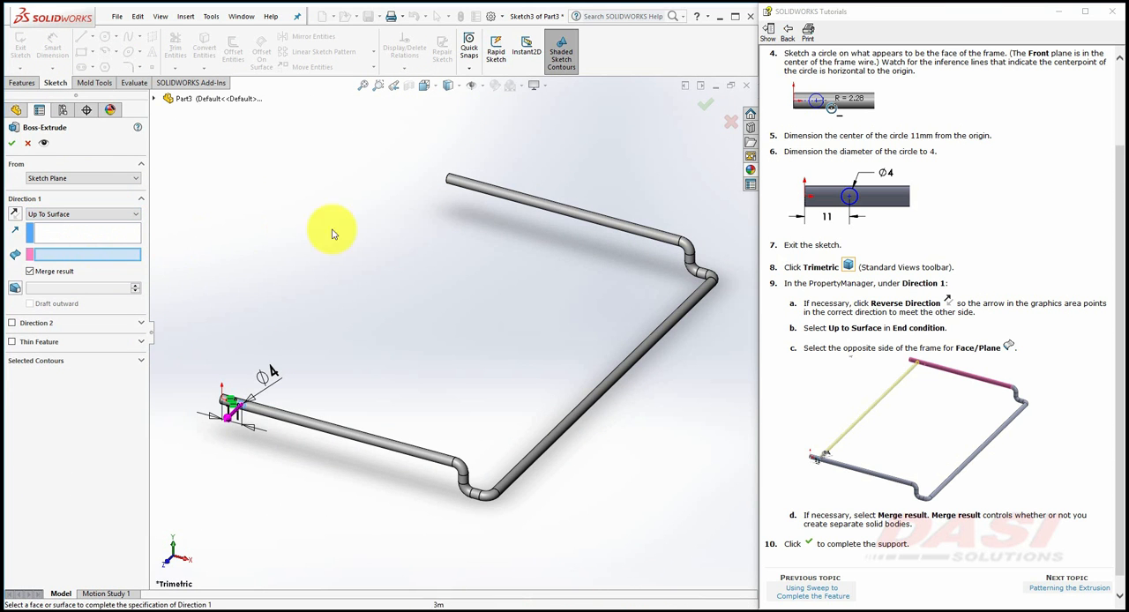
left_click(514, 195)
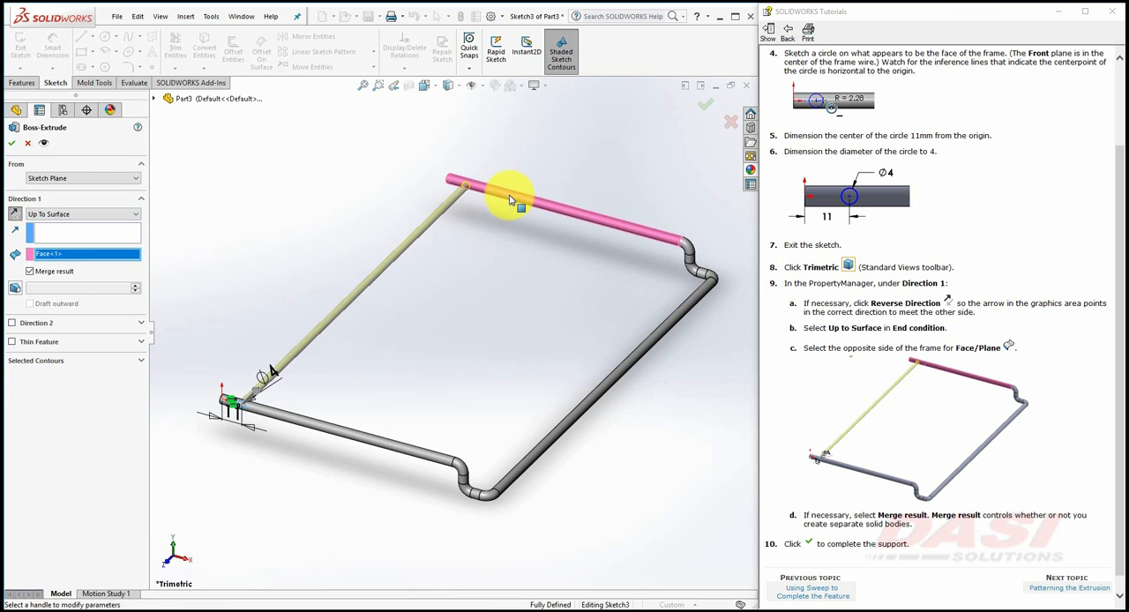
left_click(10, 143)
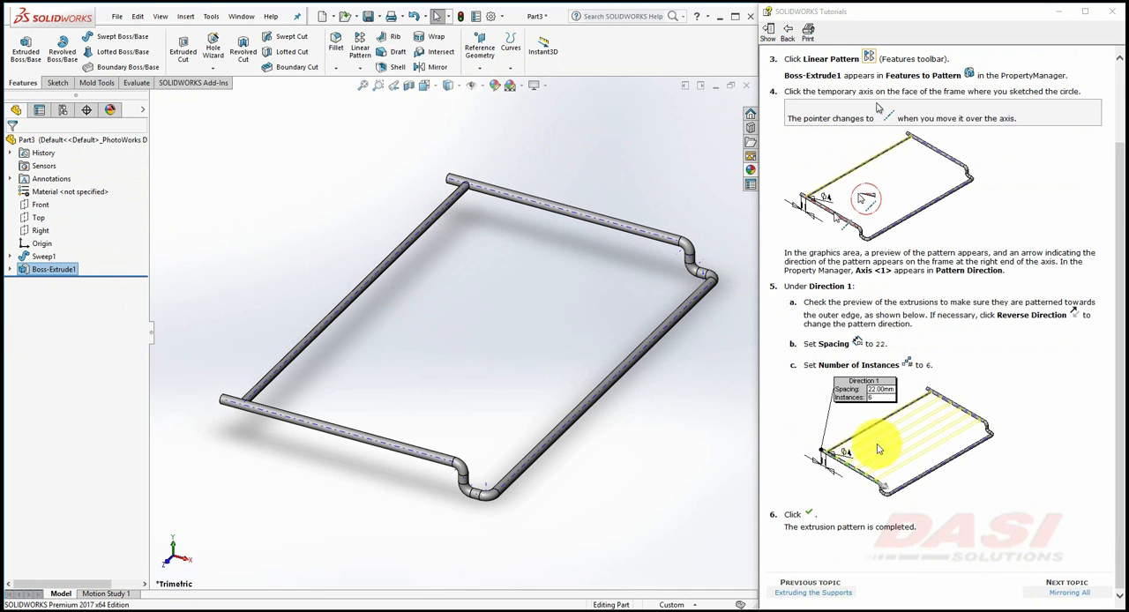
mouse_move(388, 323)
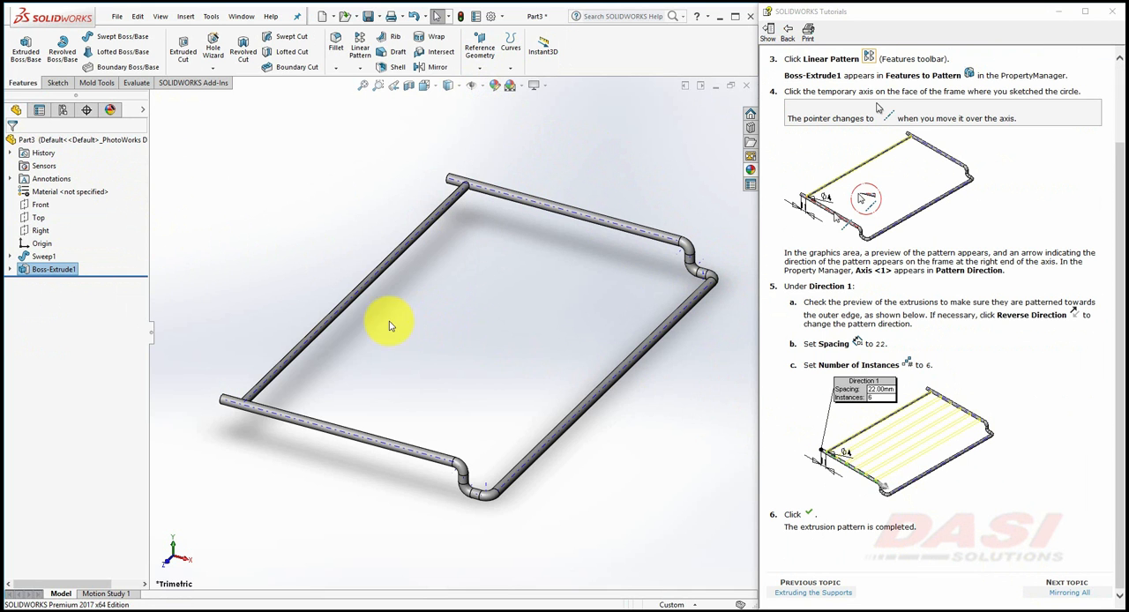
mouse_move(306, 157)
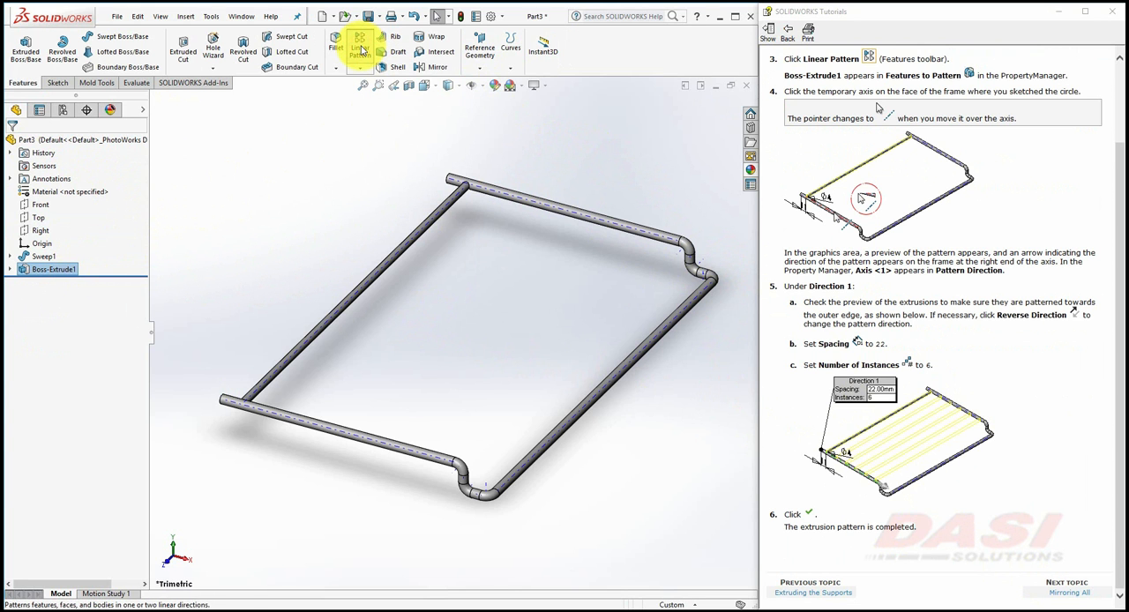
Step: Linear-pattern the support rod along the frame's temporary axis at 22 mm spacing to form the crossbars
left_click(360, 46)
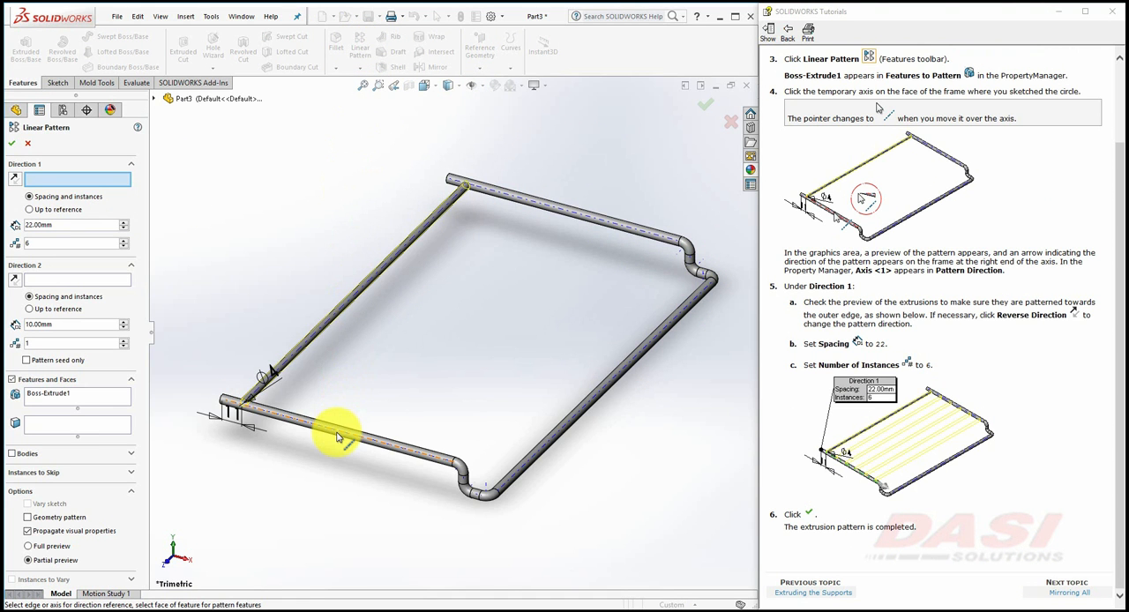
left_click(339, 437)
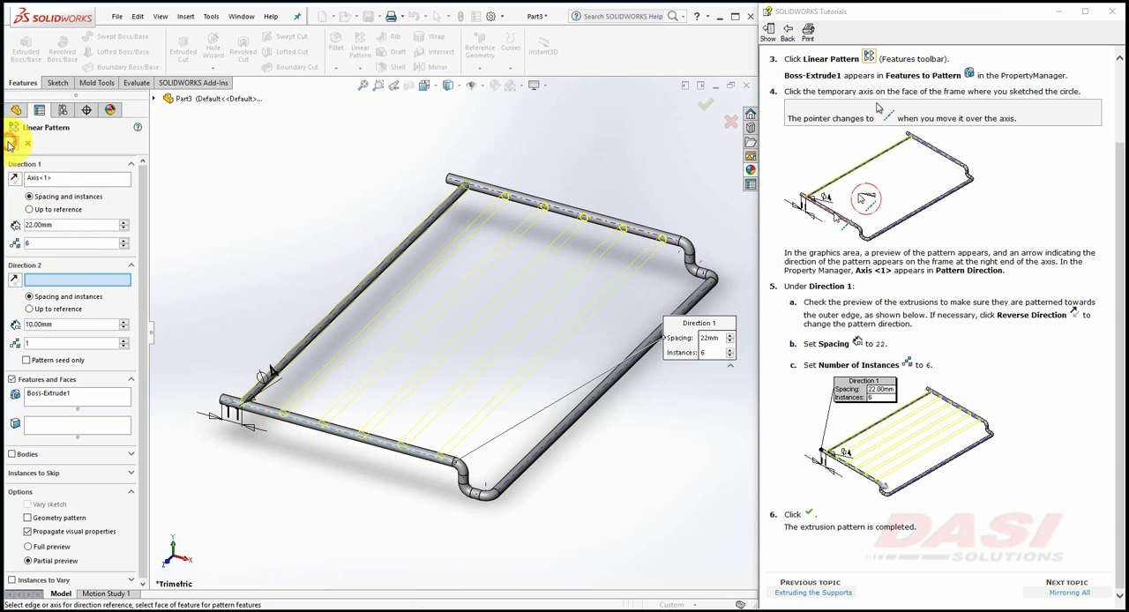
left_click(699, 110)
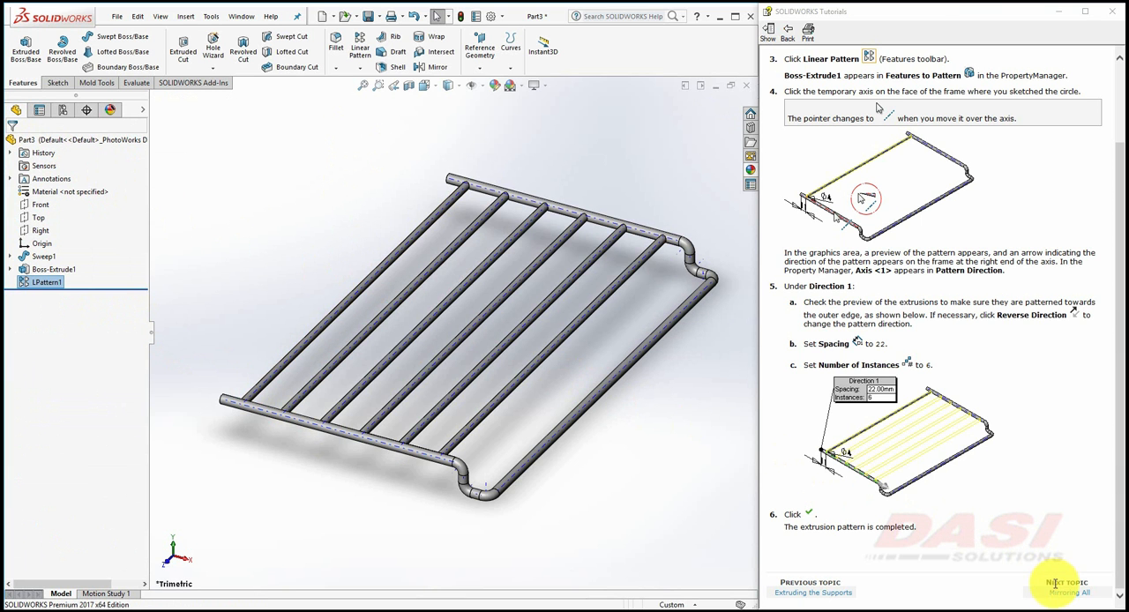
left_click(1067, 586)
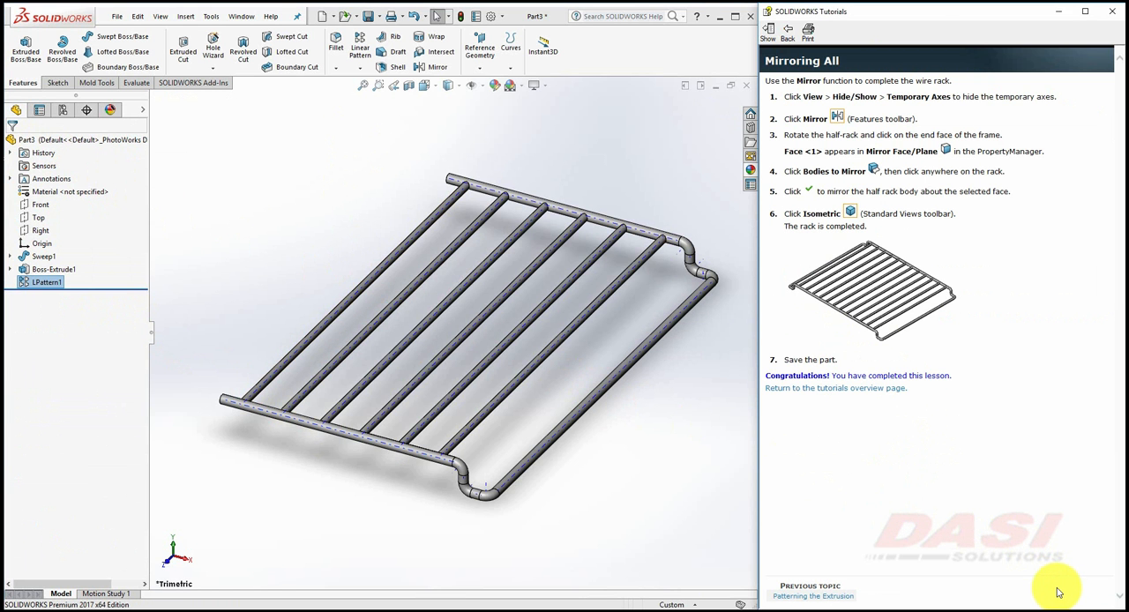
mouse_move(473, 85)
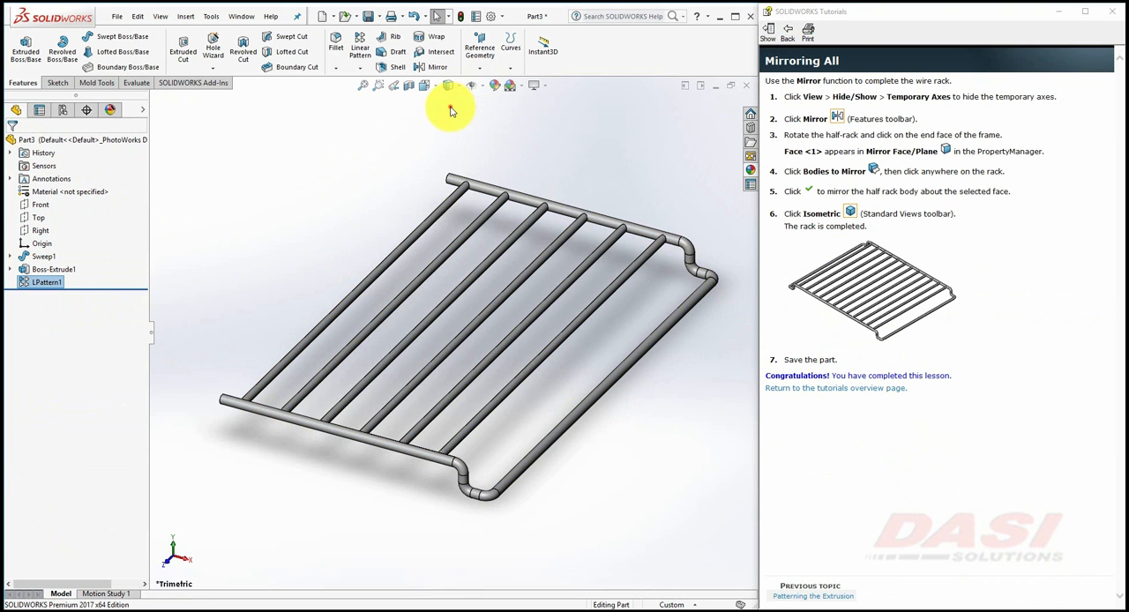
mouse_move(420, 137)
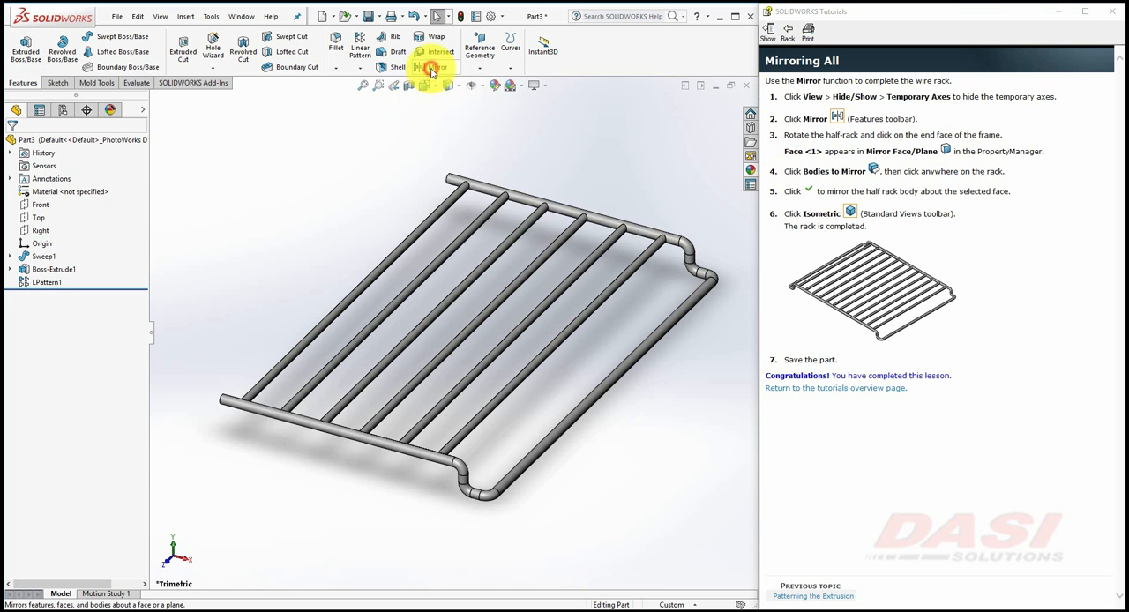
Step: Begin a Mirror feature about the frame's end face with the half-rack body selected to mirror
left_click(427, 67)
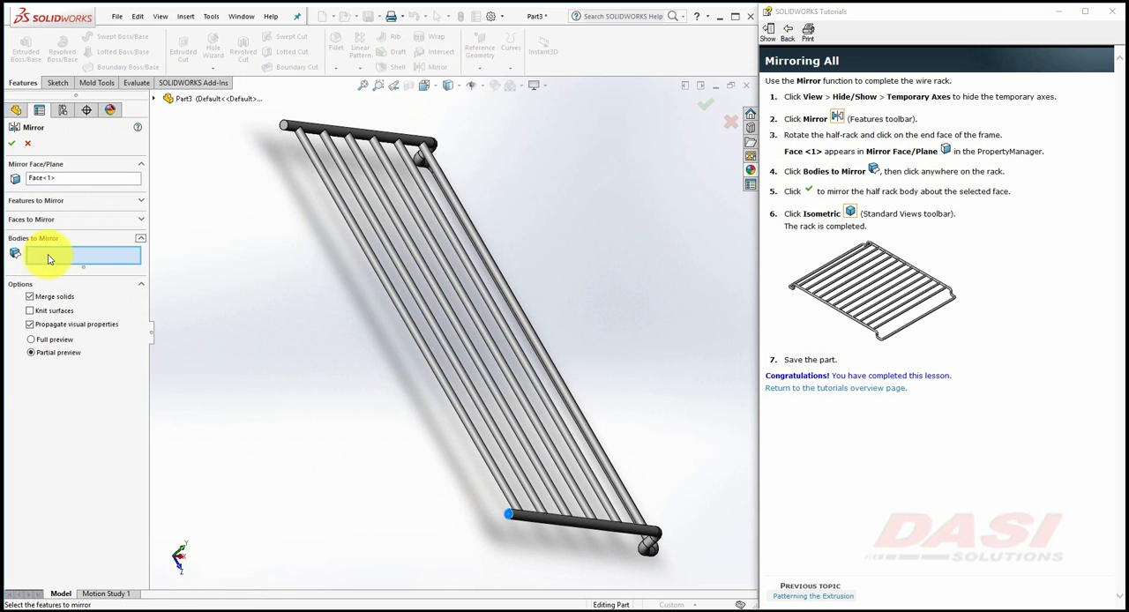
left_click(388, 282)
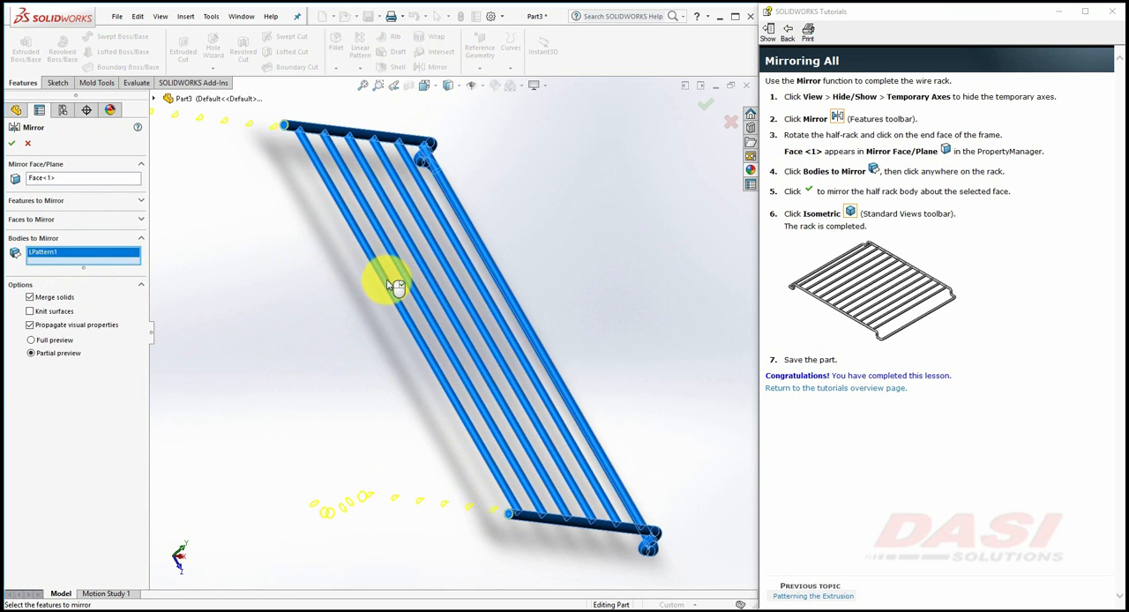